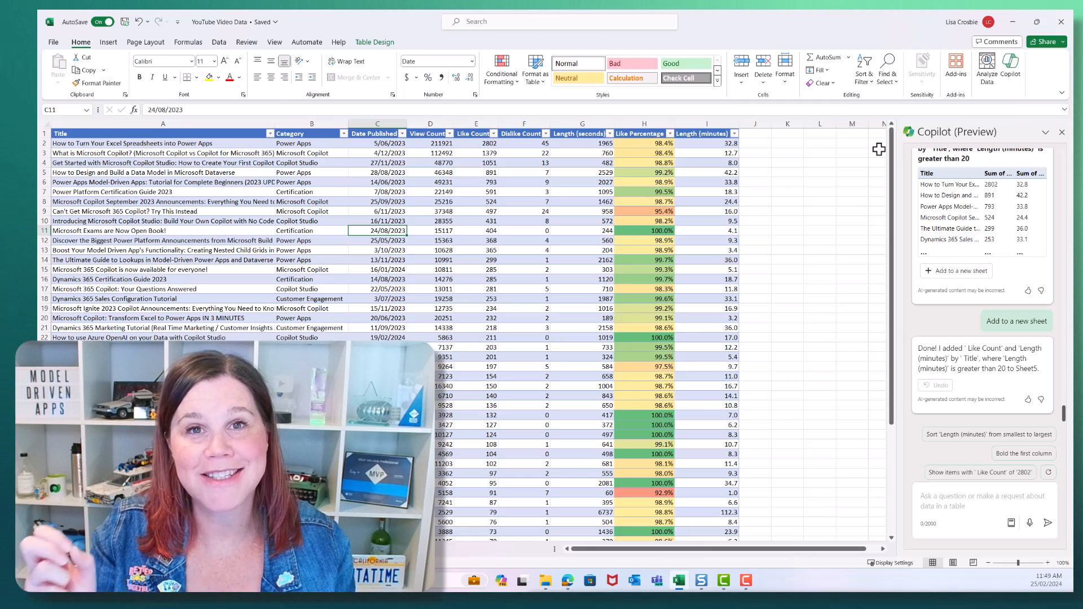
pyautogui.moveTo(865, 128)
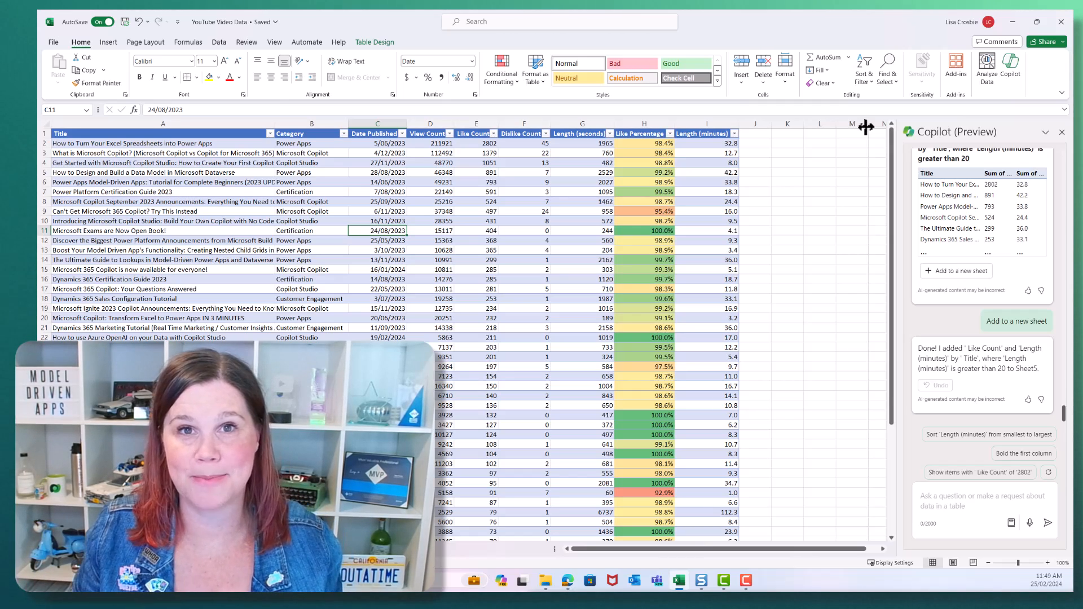
pyautogui.moveTo(839, 193)
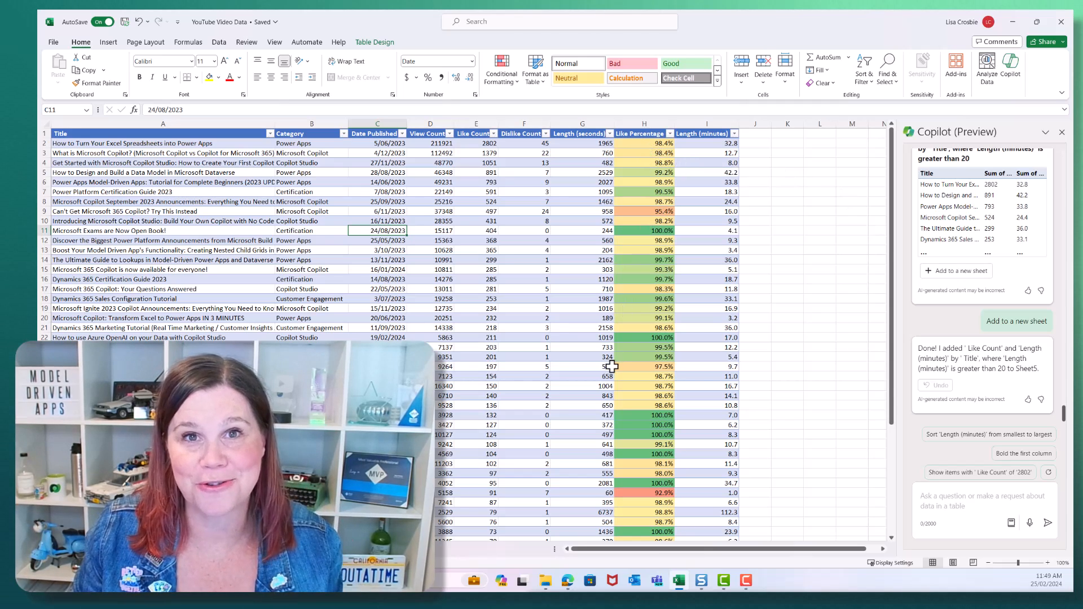
pyautogui.moveTo(717, 353)
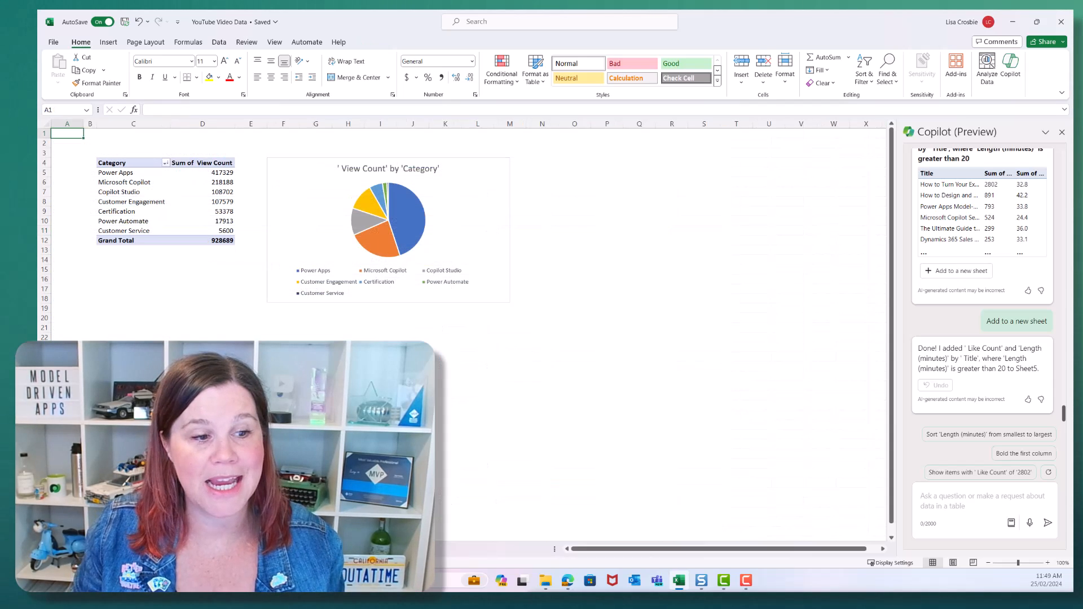
# Show the sheet with the View Count by Category PivotTable and pie chart.
pyautogui.scroll(-3)
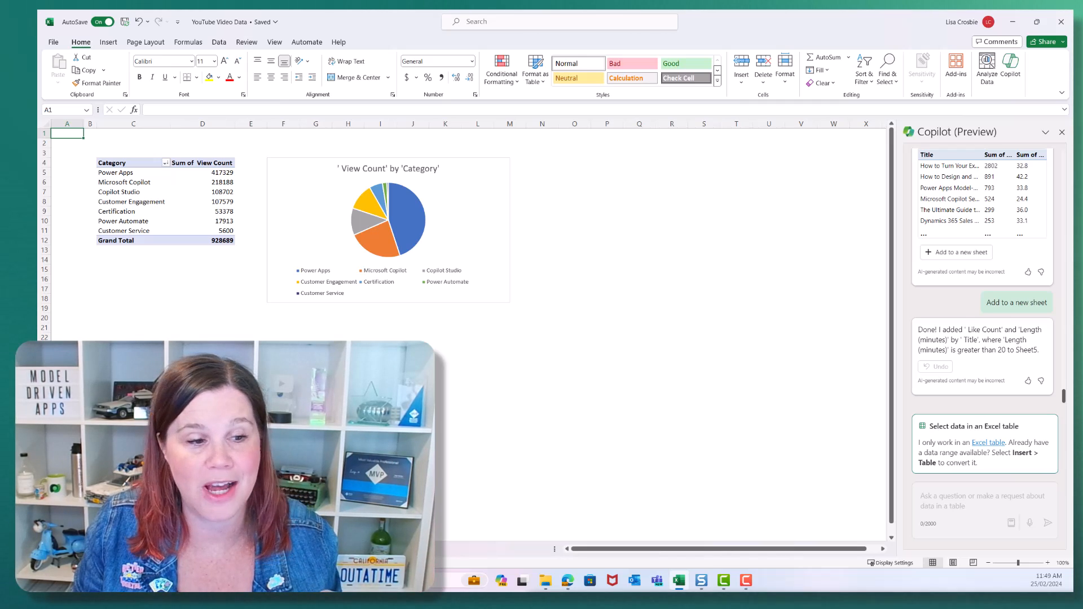
pyautogui.click(1016, 302)
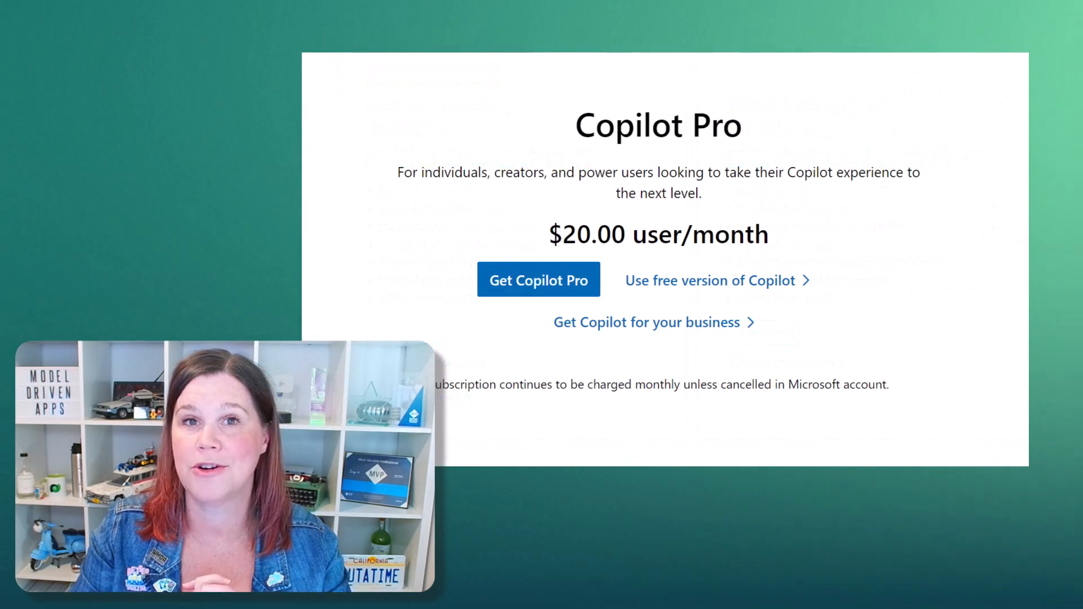
# Subscribe to Copilot Pro at $20.00 per user per month and get started.
pyautogui.click(538, 280)
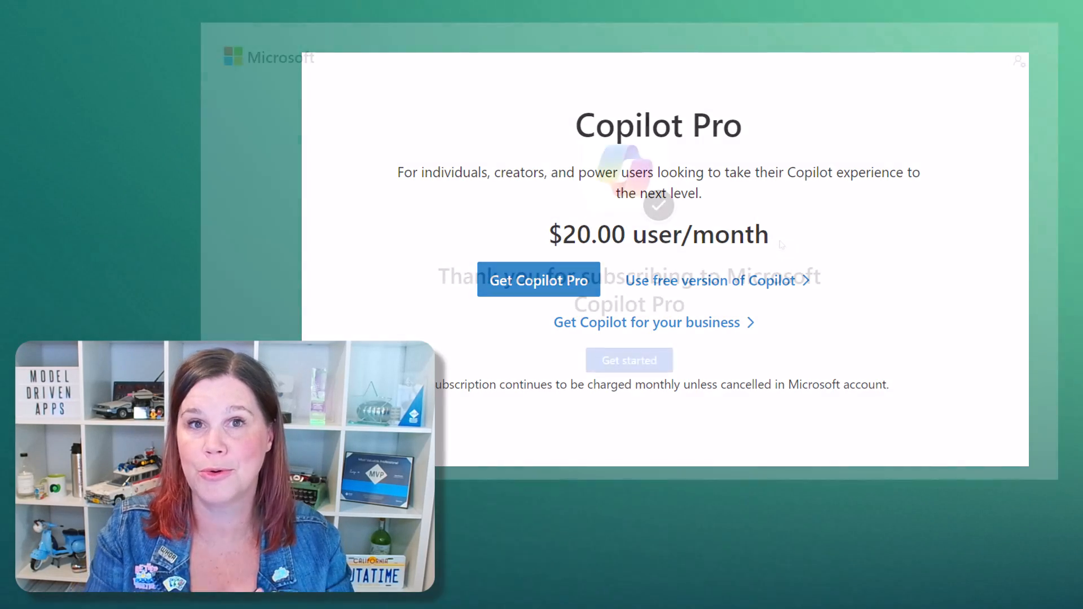
pyautogui.click(538, 281)
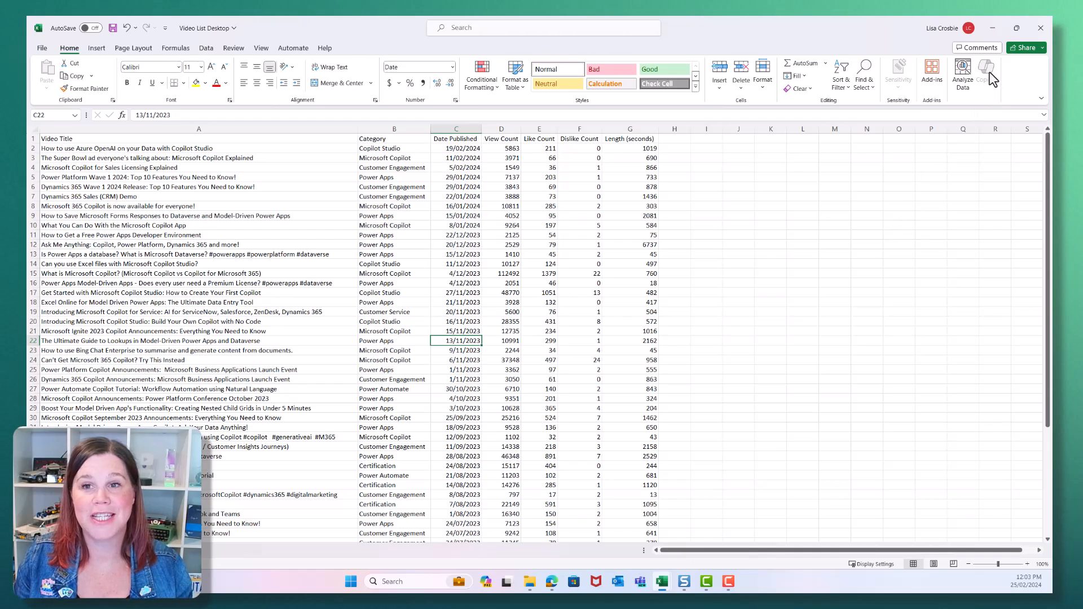
pyautogui.moveTo(986, 71)
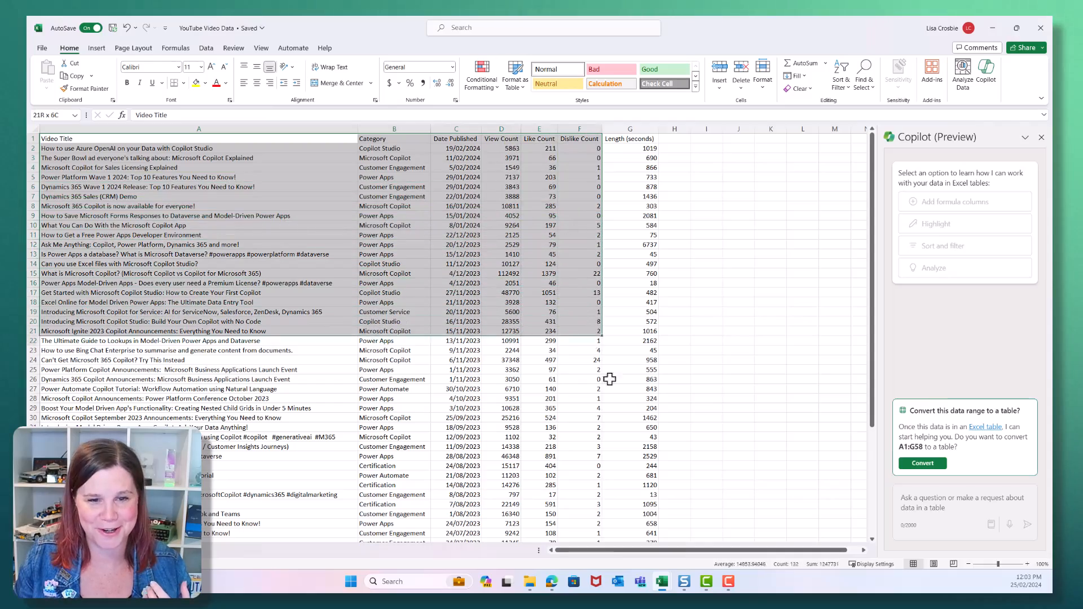
# Review the YouTube video data range A1:G58 that Copilot offers to convert to a table.
pyautogui.scroll(-3)
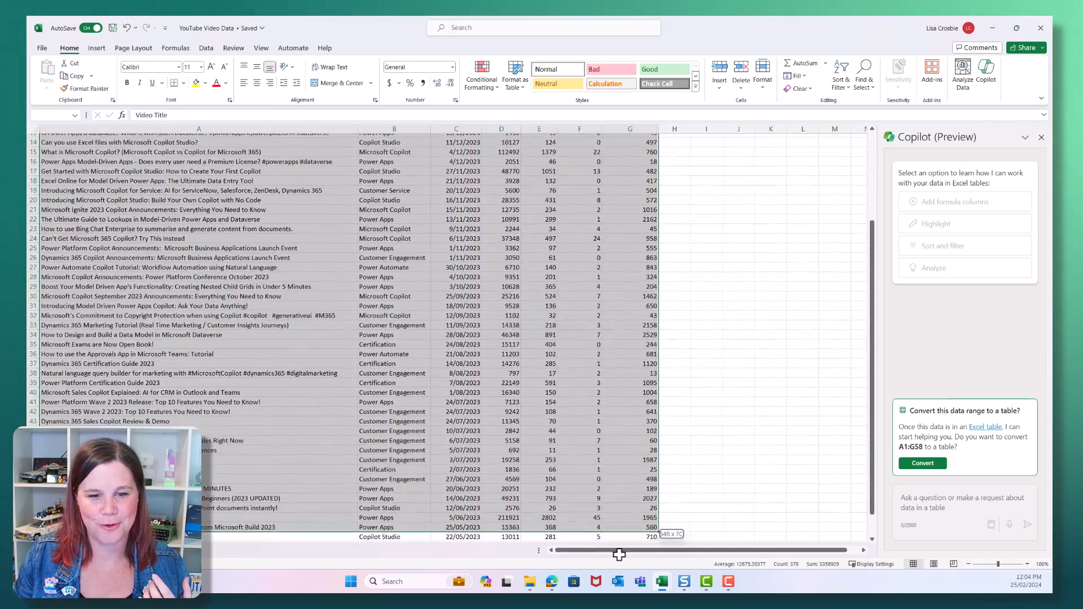
pyautogui.scroll(-3)
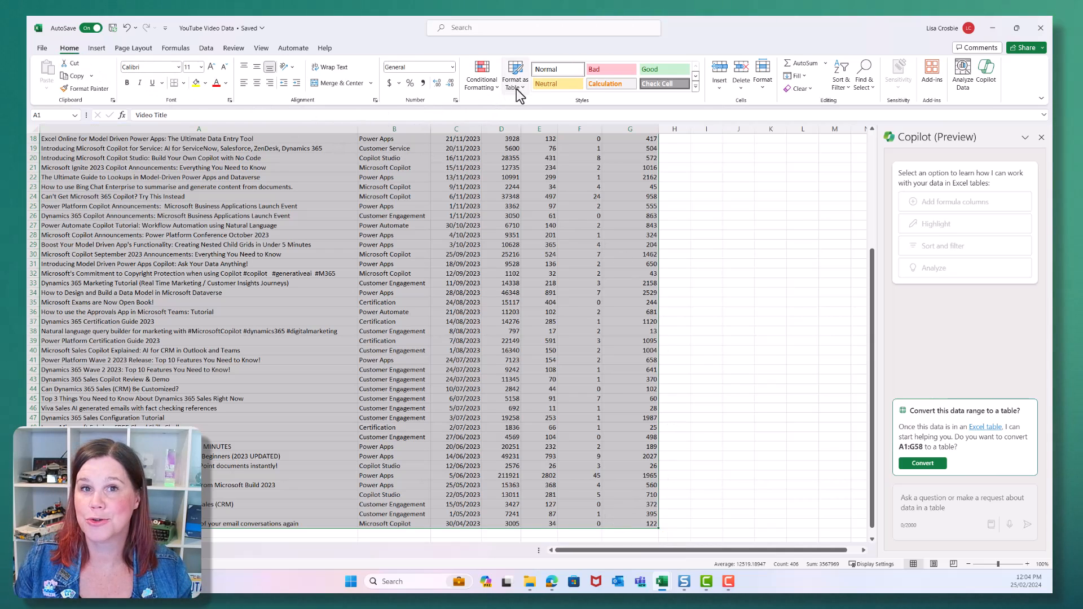
# Format range $A$1:$G$58 with headers as an Excel table for Copilot.
pyautogui.click(515, 76)
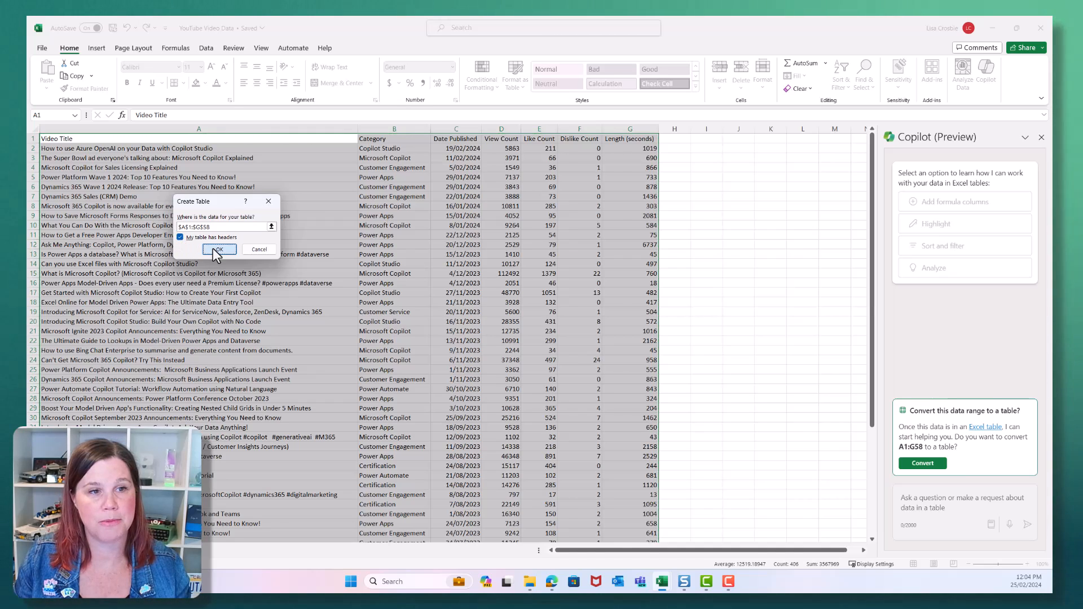
pyautogui.click(219, 249)
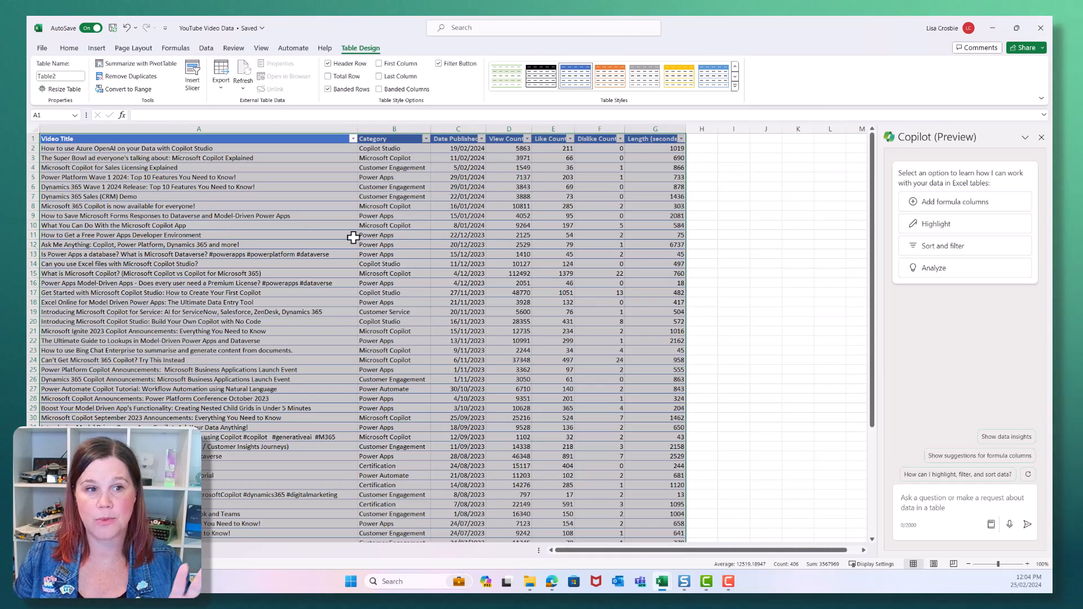
pyautogui.click(198, 234)
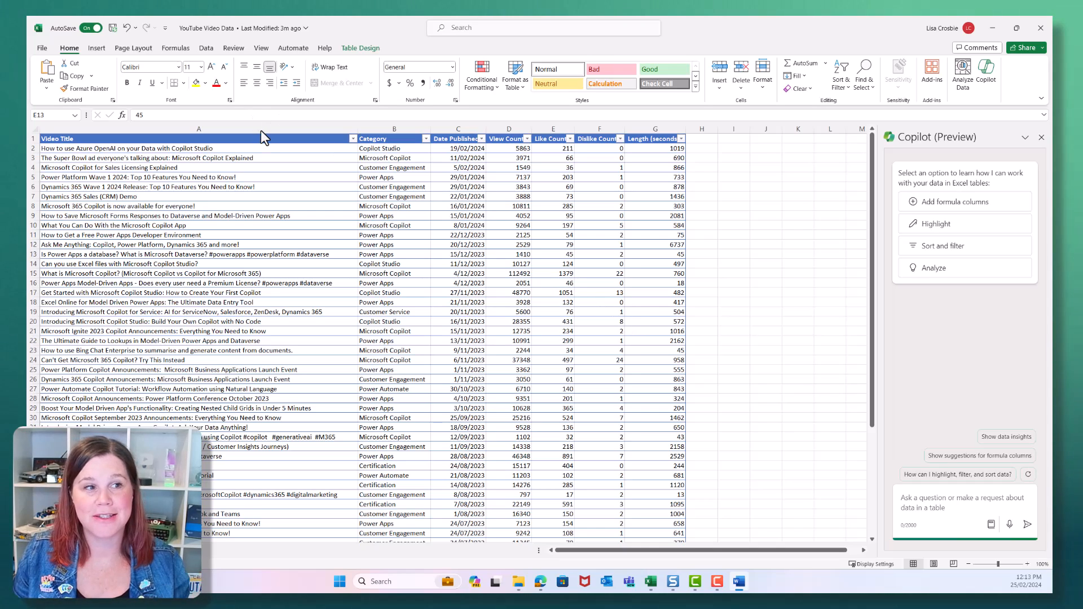
pyautogui.moveTo(654, 136)
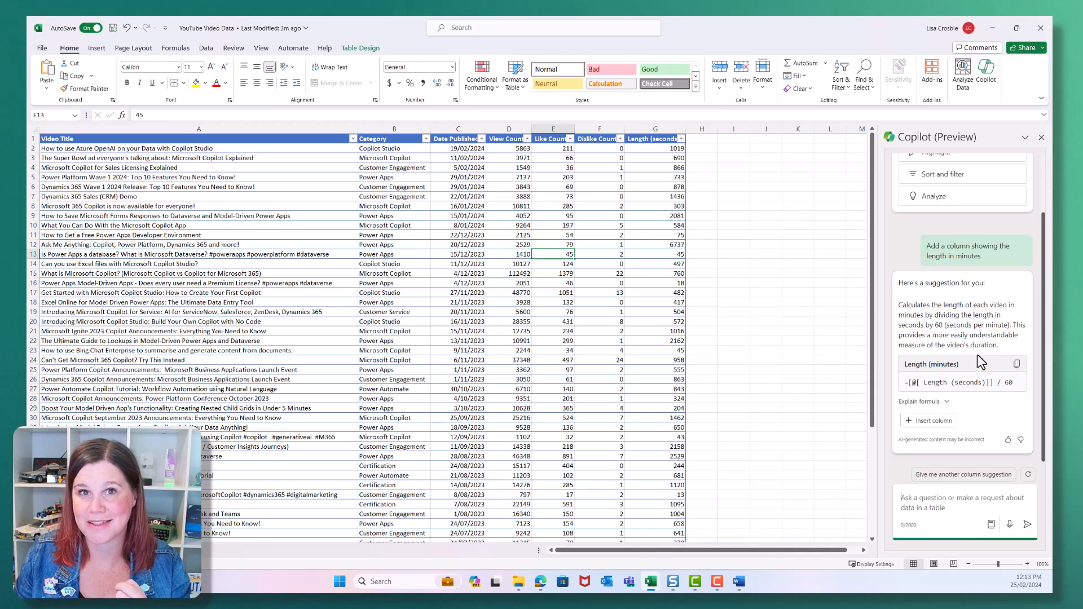
# Insert Copilot's suggested Length (minutes) column dividing seconds by 60.
pyautogui.click(932, 419)
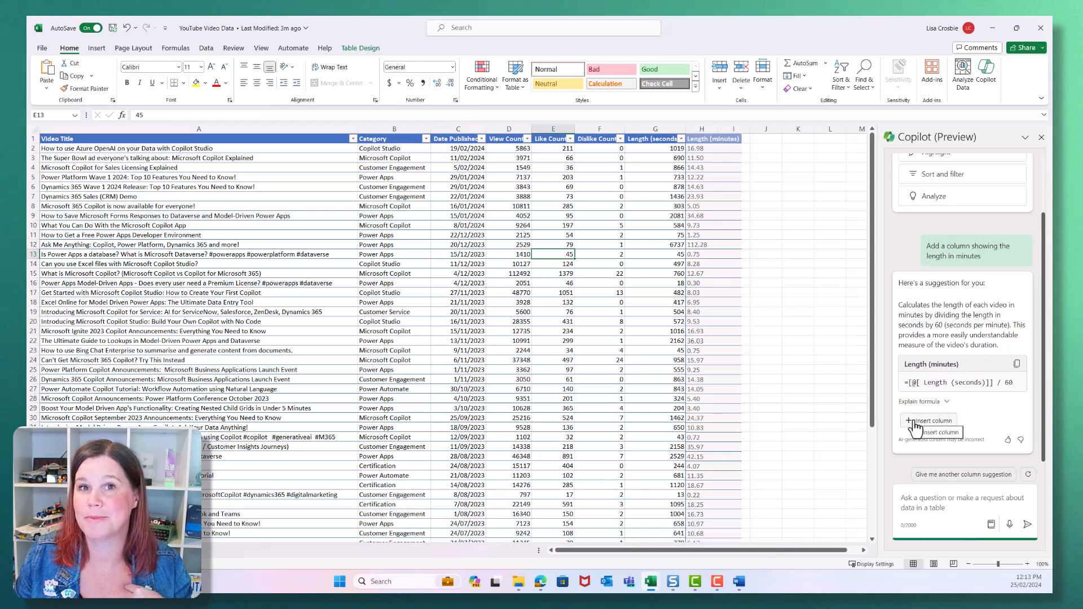
pyautogui.click(928, 419)
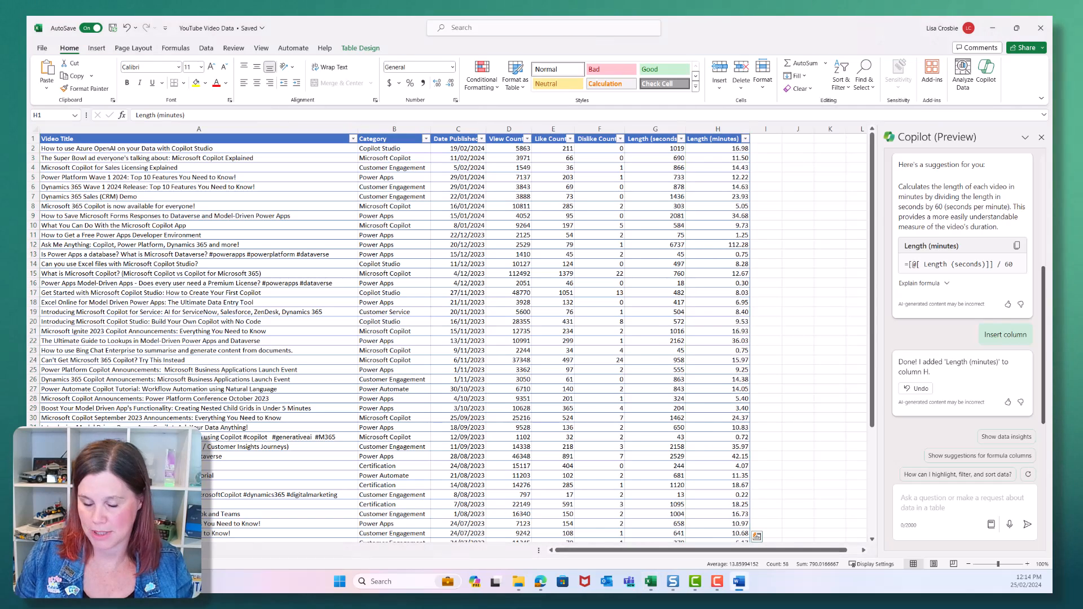
# Add a Like Percentage column (likes over likes plus dislikes) via Copilot and view its formula explanation.
pyautogui.write('add a column for the percentage of likes')
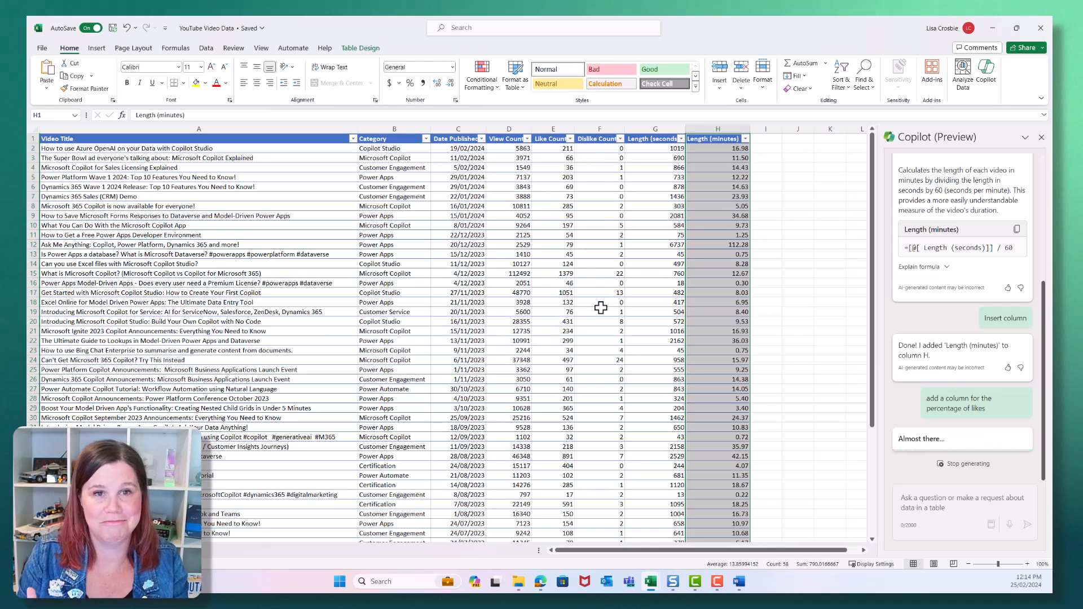
pyautogui.moveTo(649, 293)
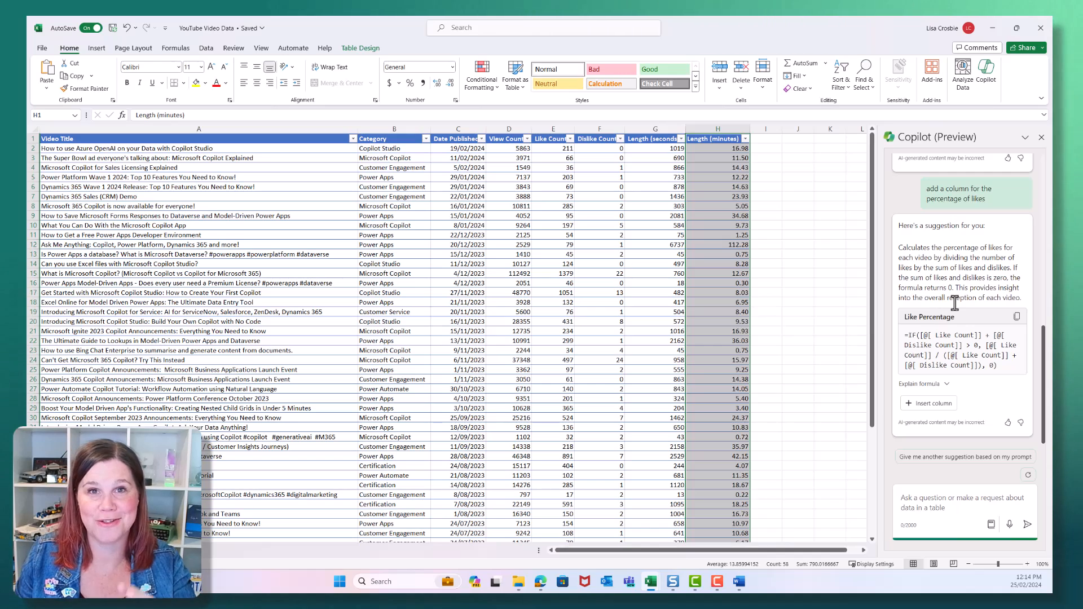
pyautogui.click(930, 403)
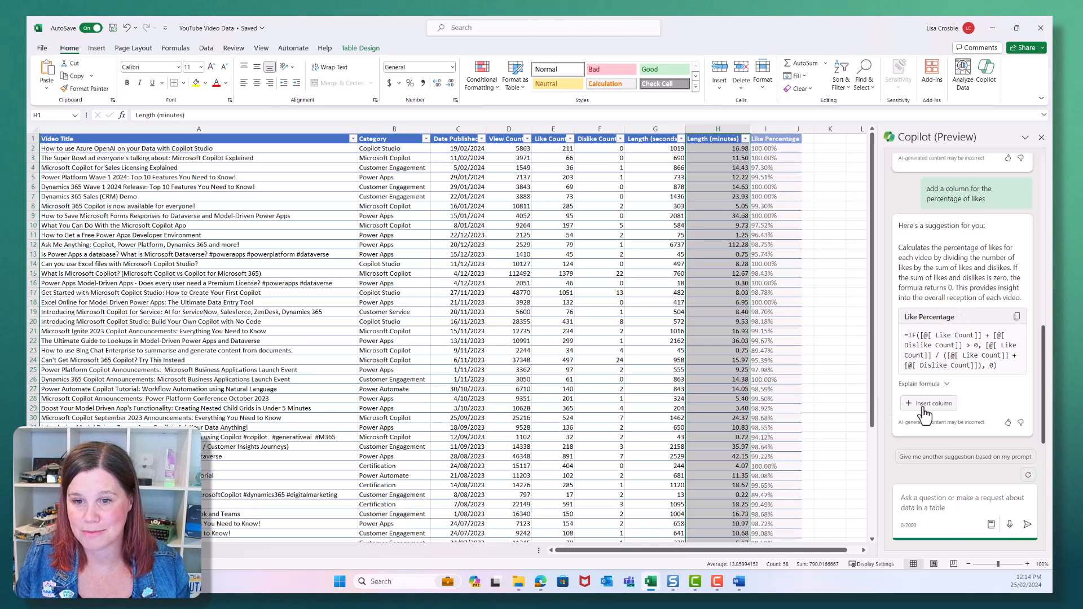
pyautogui.click(933, 403)
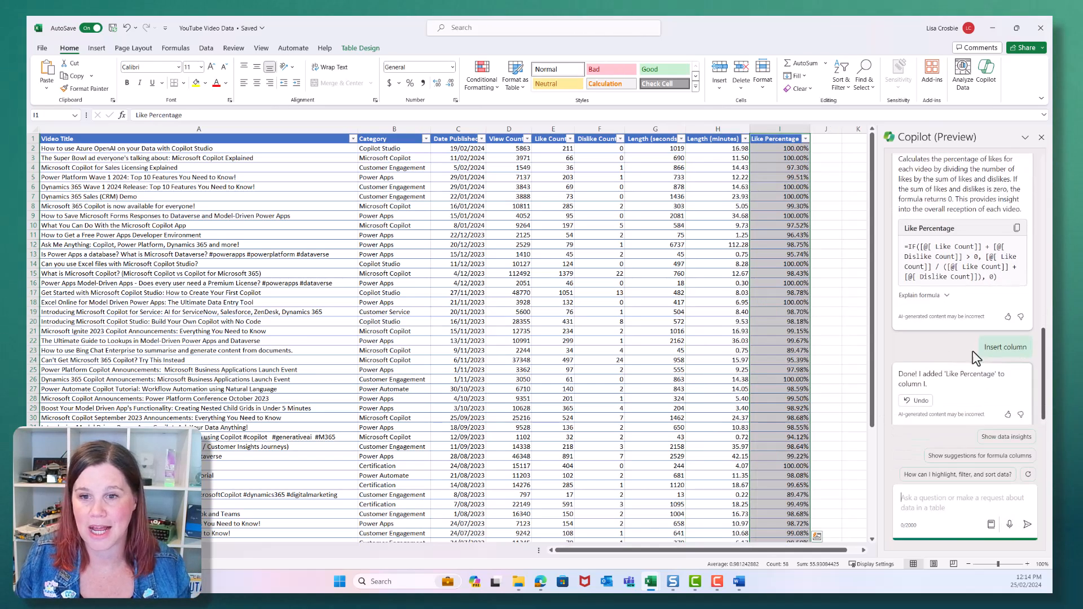
pyautogui.click(920, 282)
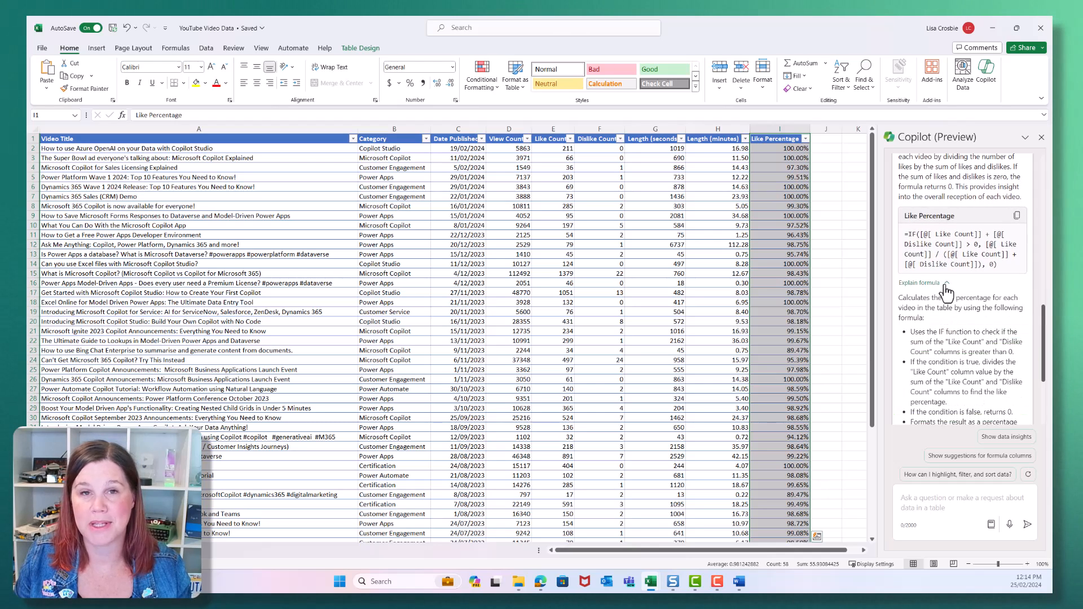
pyautogui.click(1005, 335)
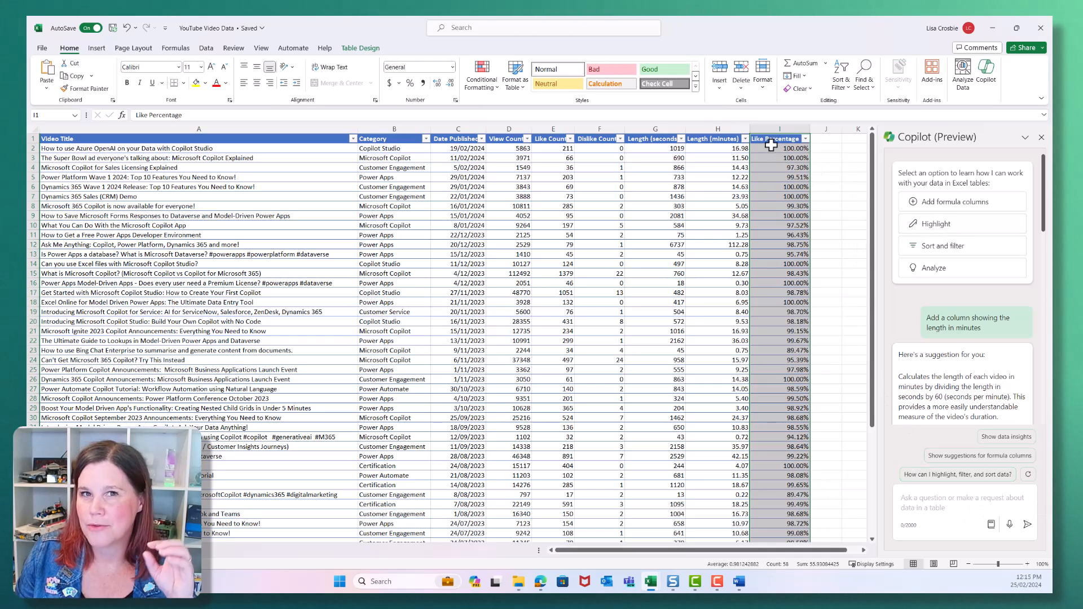
pyautogui.moveTo(780, 306)
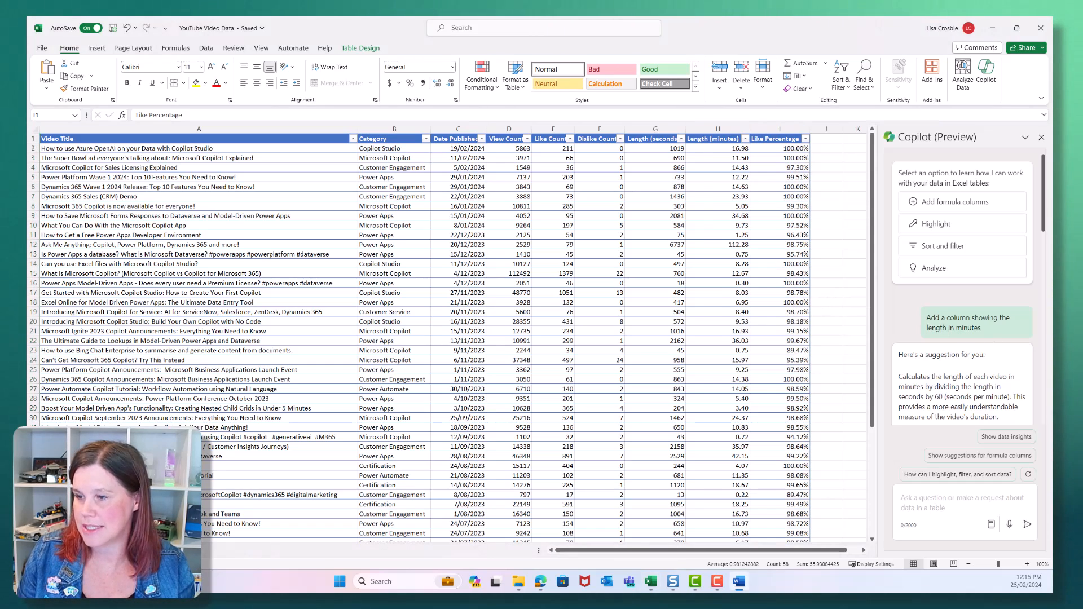
# Draft a Copilot request for green-yellow-red conditional formatting on the Like Percentage column.
pyautogui.write('add green-yellow-red conditional formatting to the like percentage column')
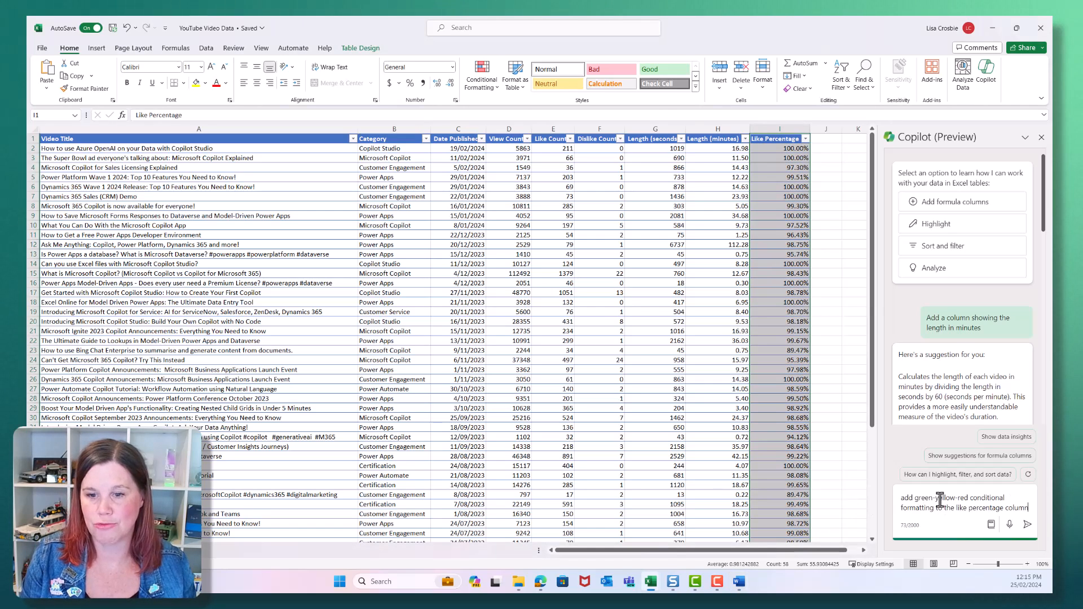
# Send the request and review the green-yellow-red colour scale applied to I2:I58.
pyautogui.click(1027, 524)
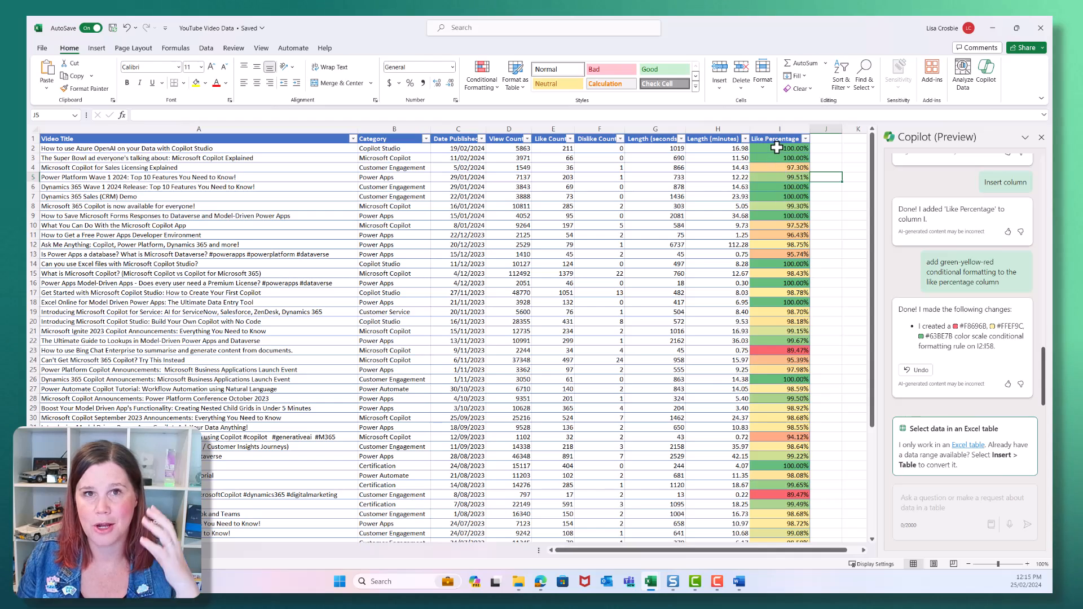
pyautogui.moveTo(771, 177)
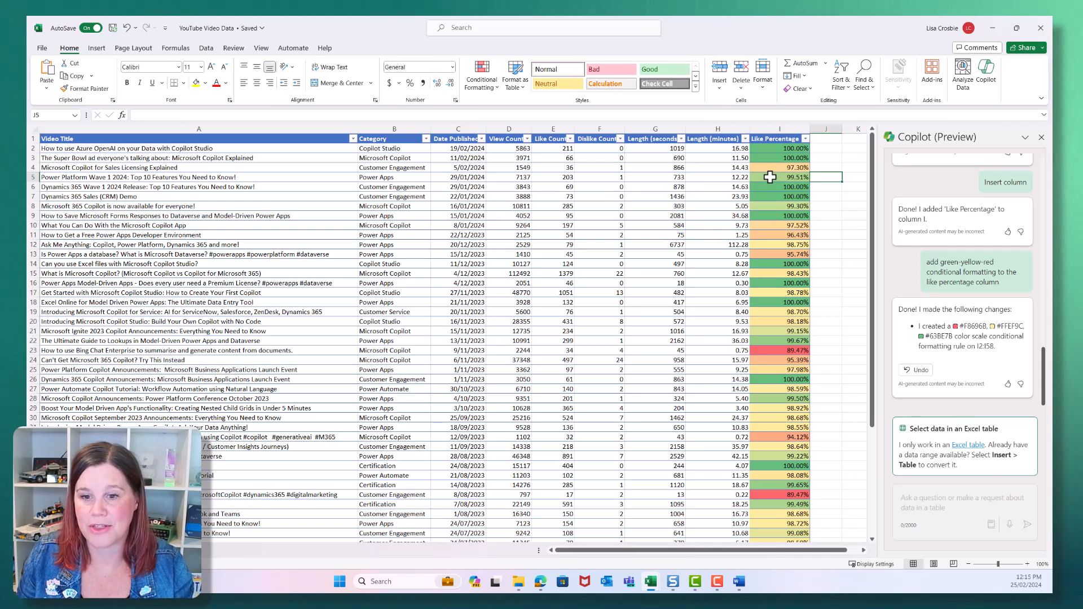
pyautogui.click(826, 167)
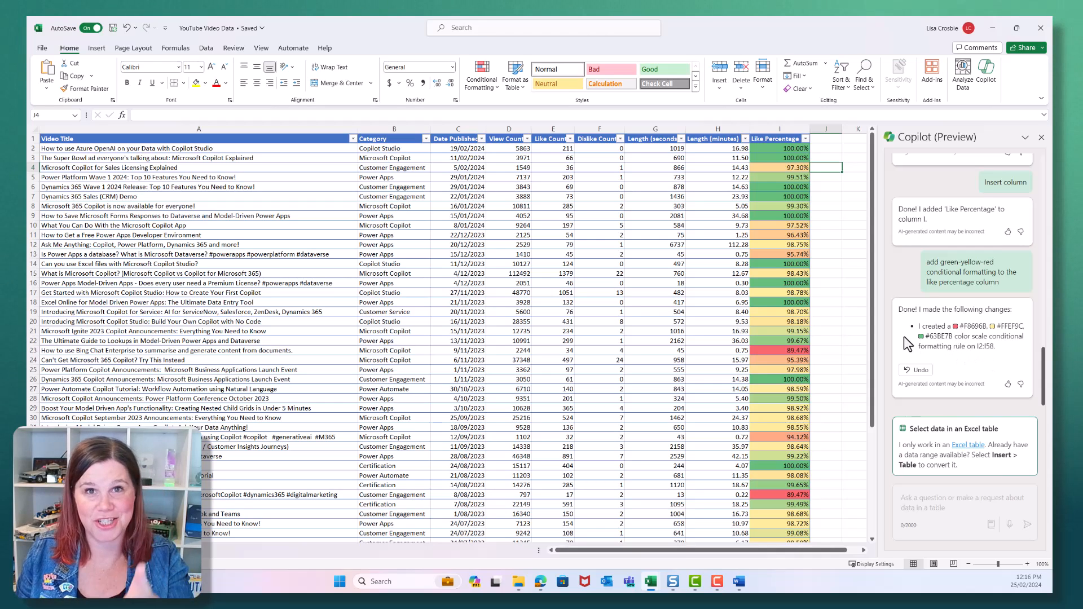
pyautogui.moveTo(937, 418)
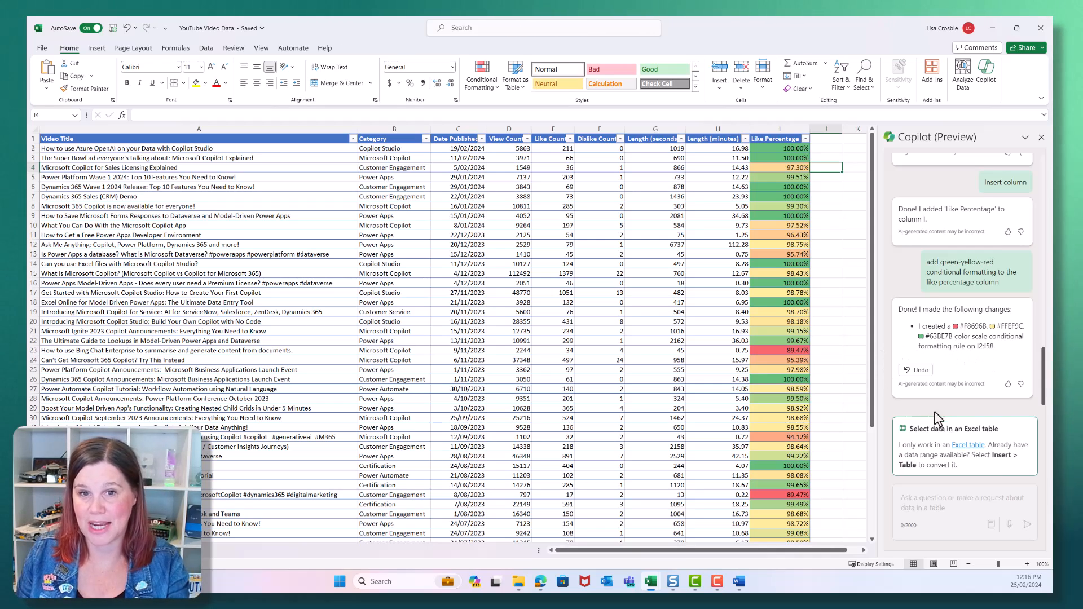
pyautogui.moveTo(838, 355)
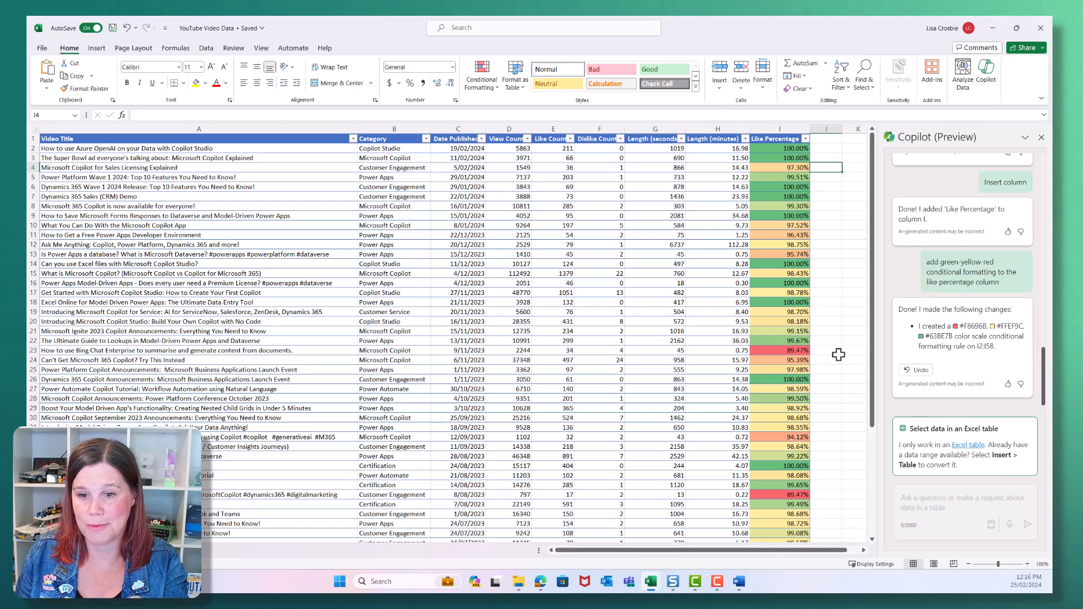
pyautogui.click(600, 349)
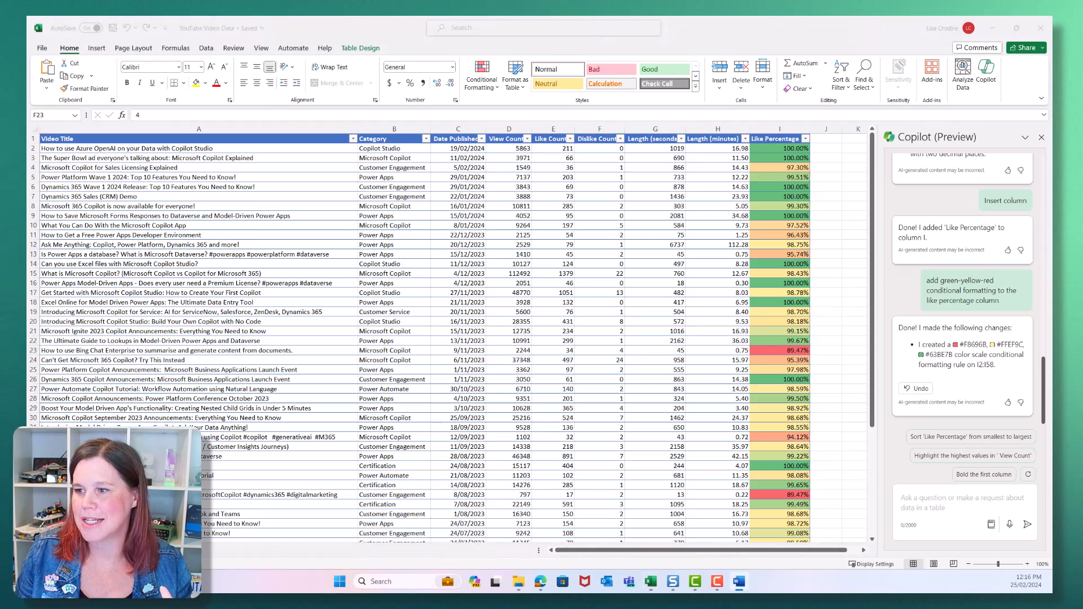
pyautogui.moveTo(644, 184)
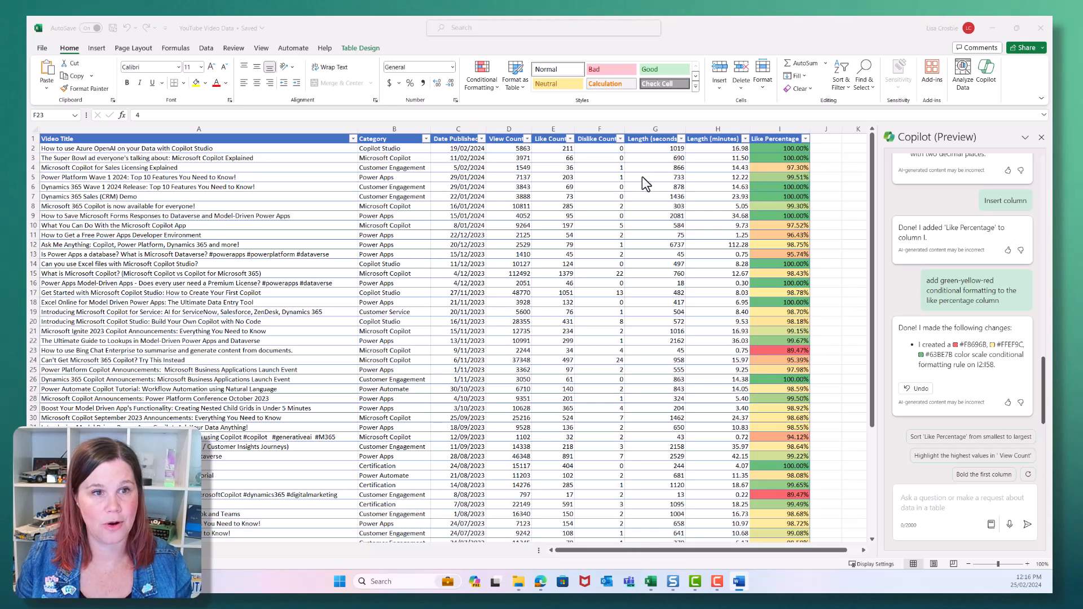
pyautogui.moveTo(516, 147)
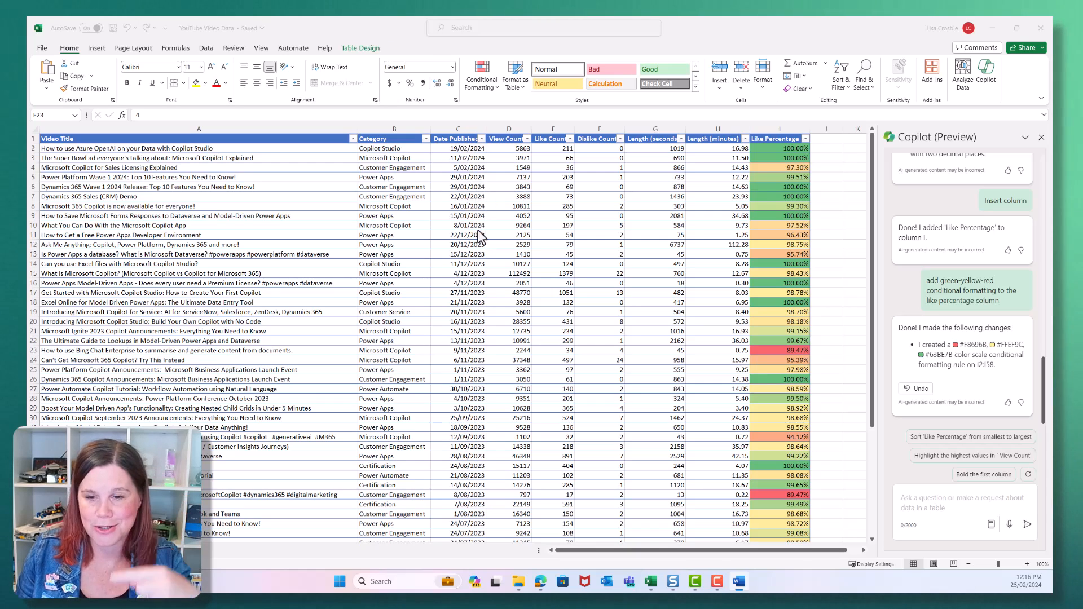
# Ask Copilot to sort by like count from biggest to smallest.
pyautogui.write('sort by like count from biggest to smallest')
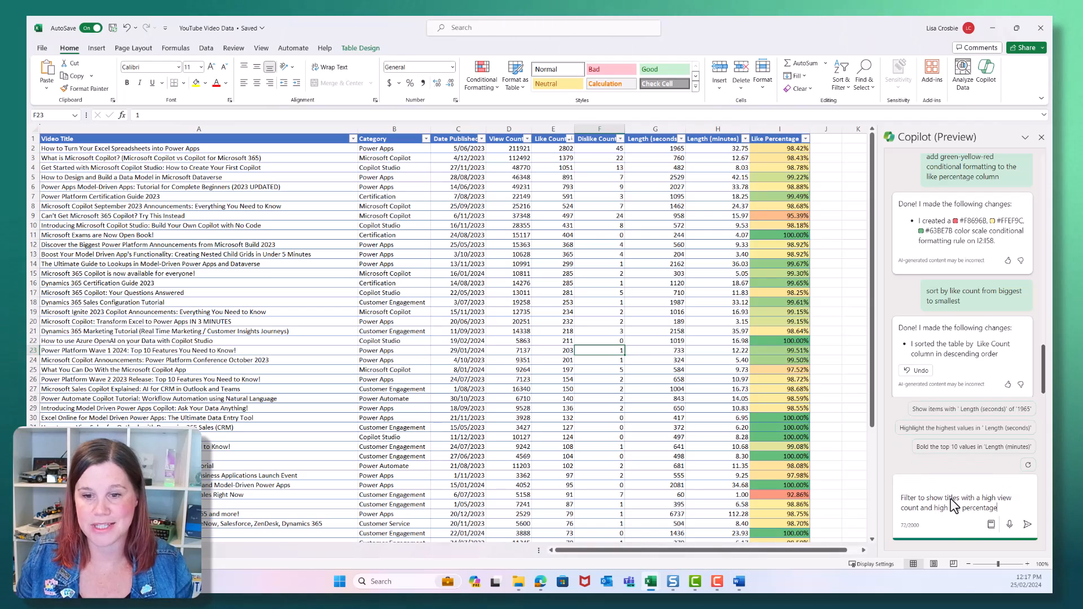
pyautogui.click(1026, 524)
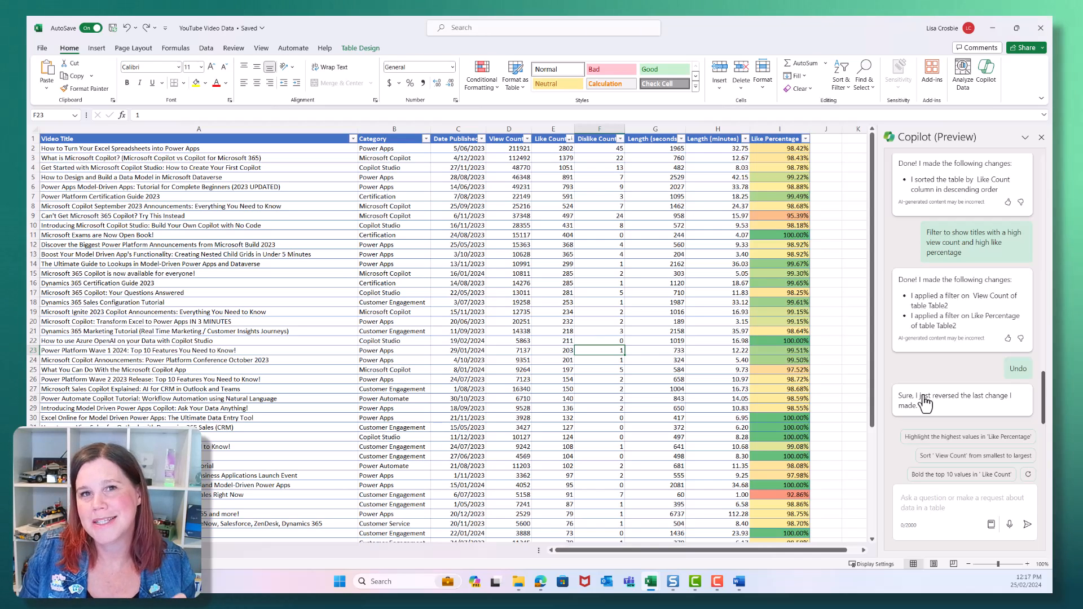
pyautogui.moveTo(1048, 250)
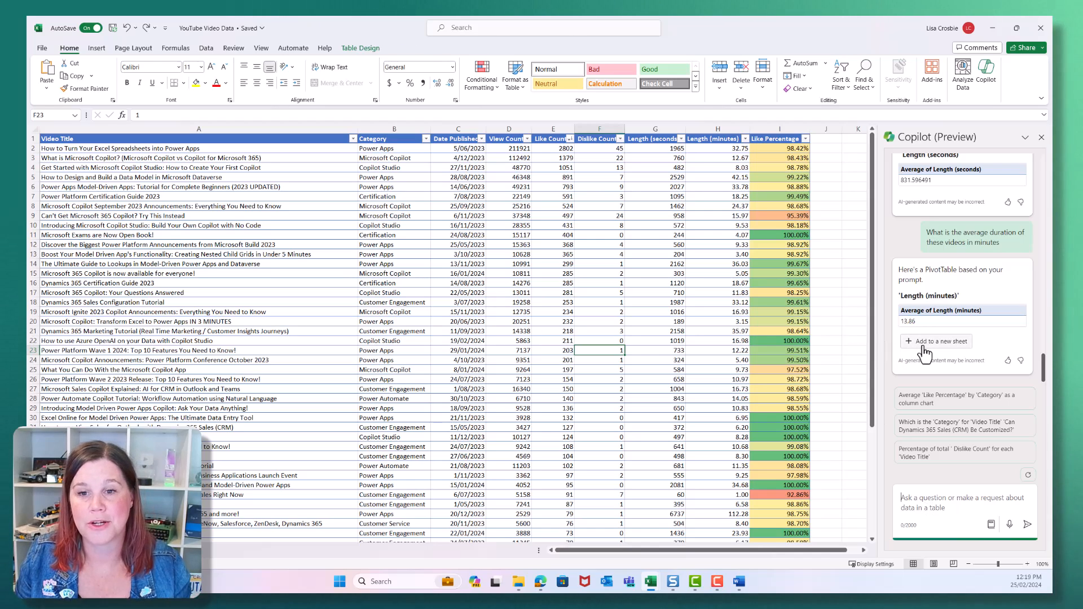
pyautogui.moveTo(936, 340)
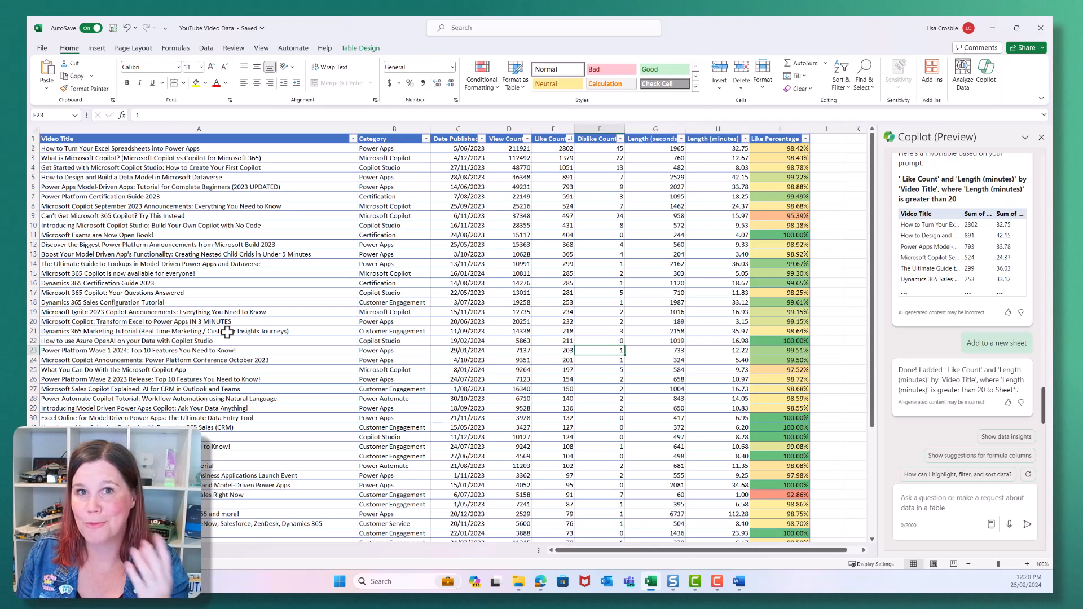
pyautogui.moveTo(953, 517)
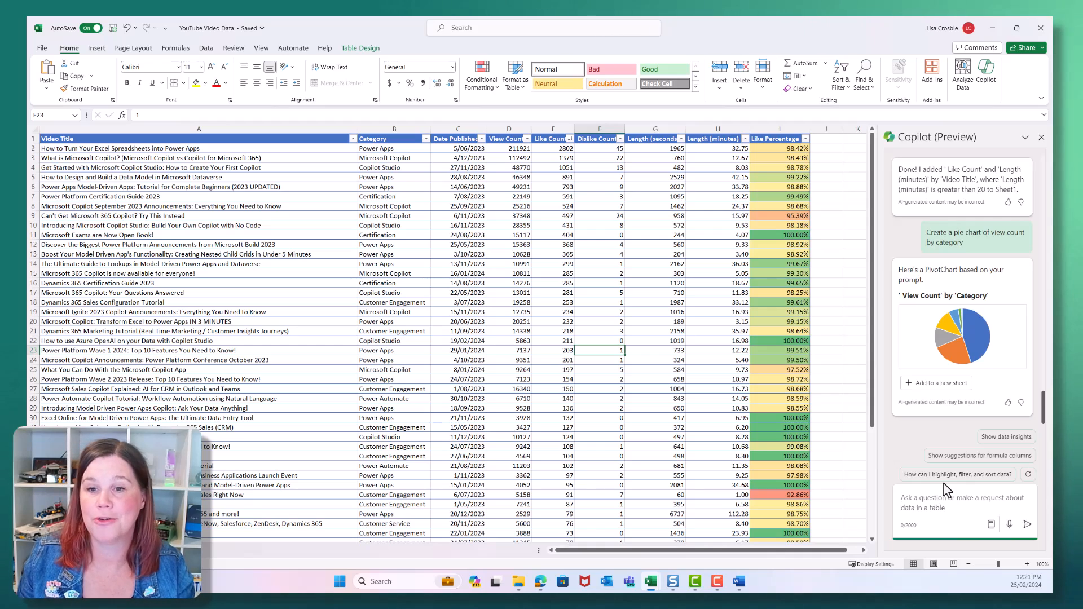
# Add the view count by category pie chart to a new sheet and return to the data sheet.
pyautogui.click(937, 376)
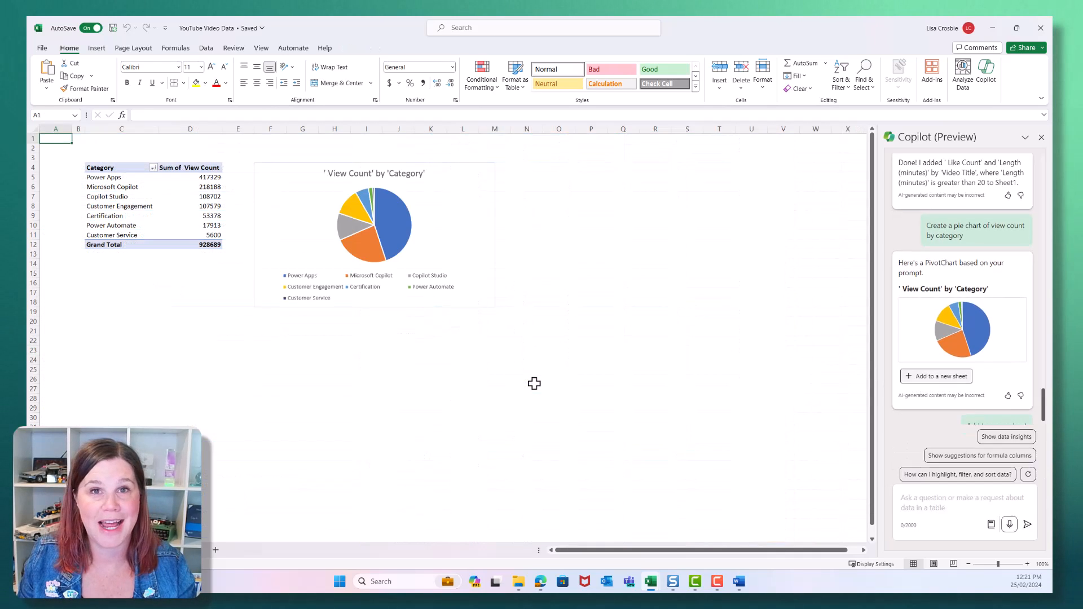
pyautogui.click(936, 376)
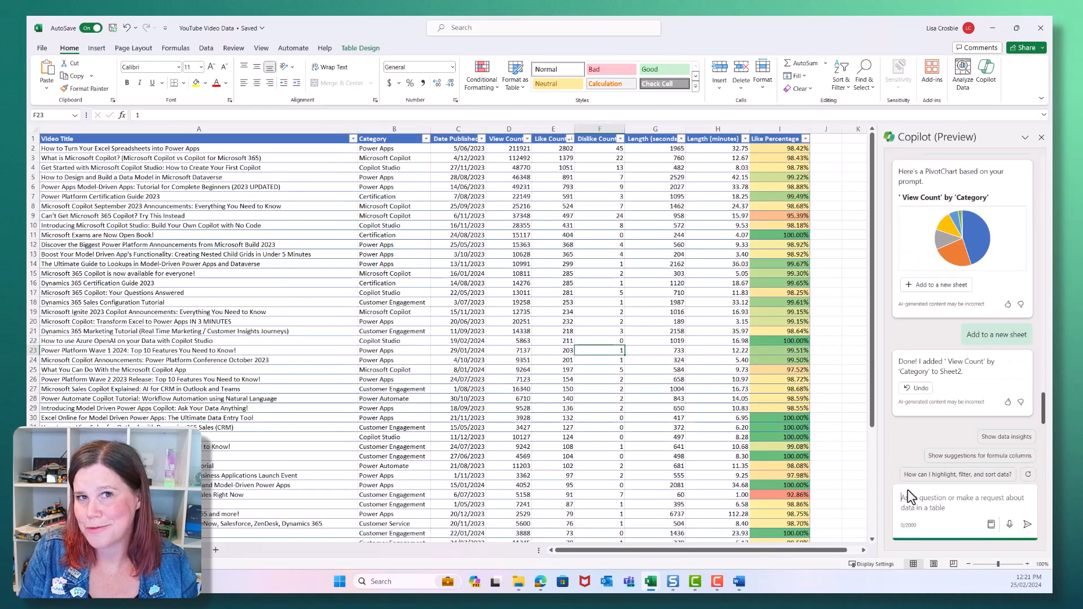
# Ask Copilot 'Are there any outliers in my data' to get a chart flagging the length outlier.
pyautogui.write('Are there any outliers in my data')
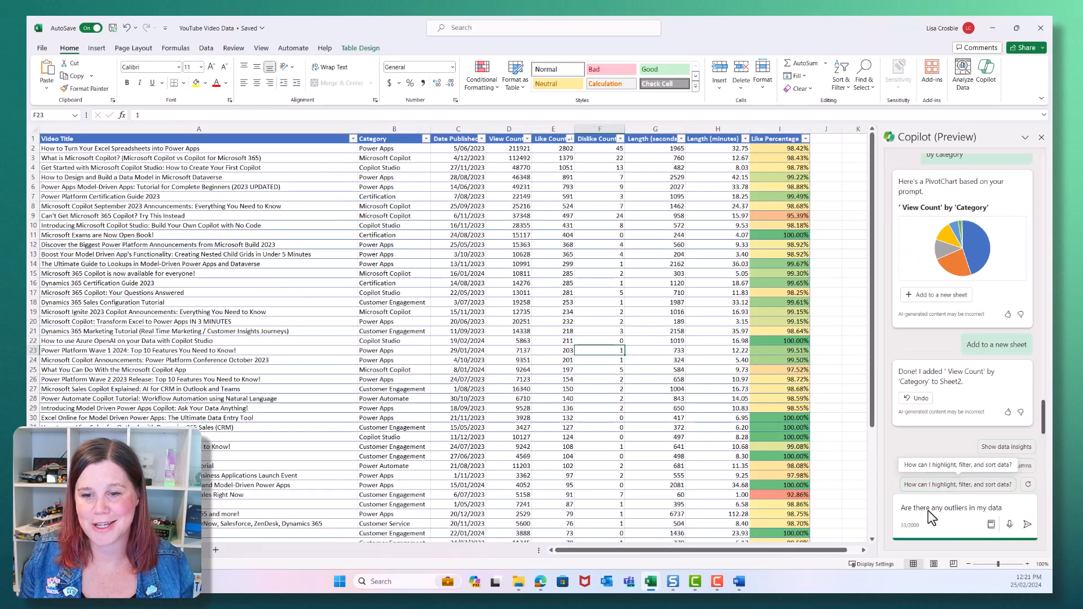
pyautogui.click(1027, 524)
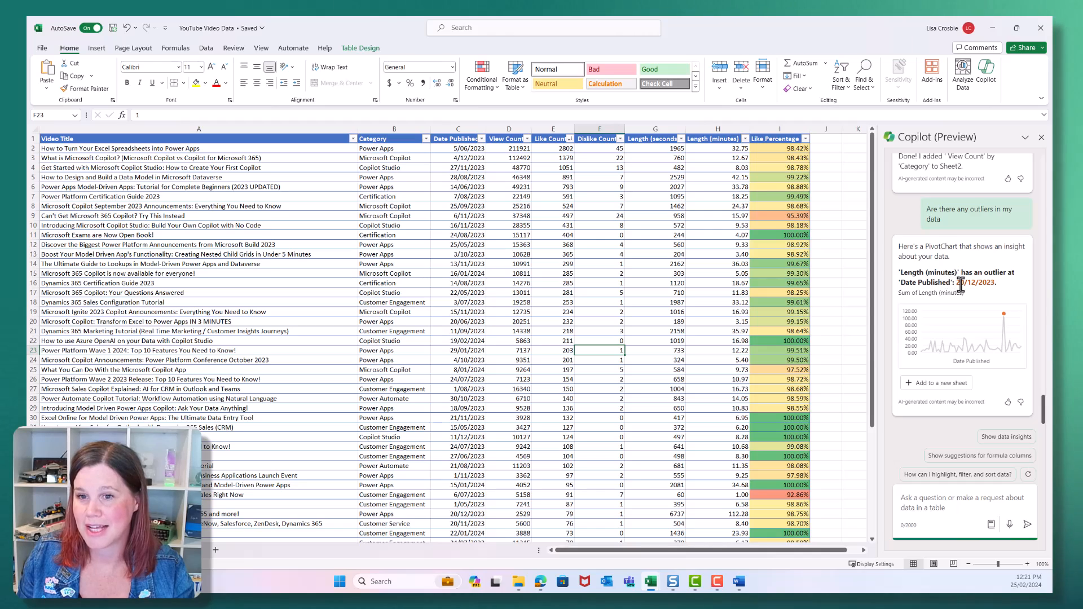
pyautogui.moveTo(1009, 321)
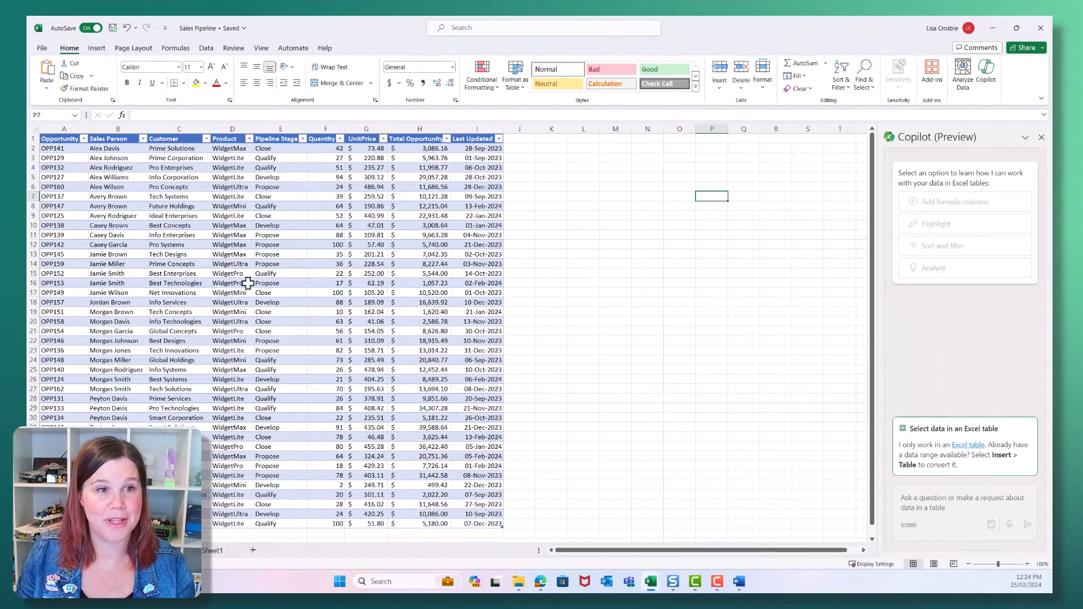
# Ask Copilot for a sales pipeline report by opportunity value, ranked by sales person.
pyautogui.click(232, 282)
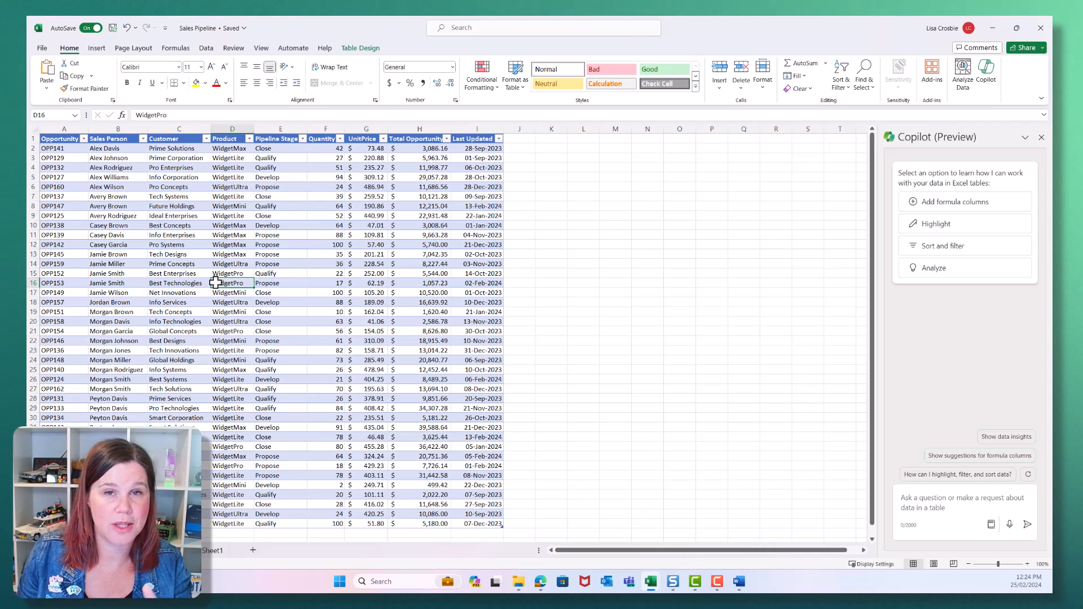
pyautogui.write('Create a sales pipeline report based on opportunity value, ranked by sales person')
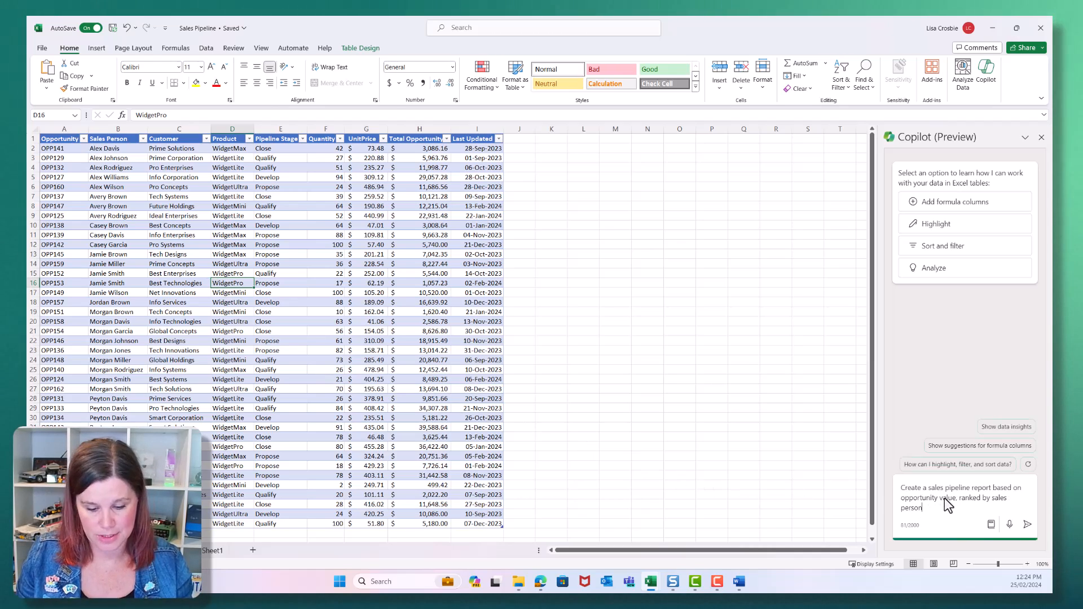
pyautogui.click(1027, 525)
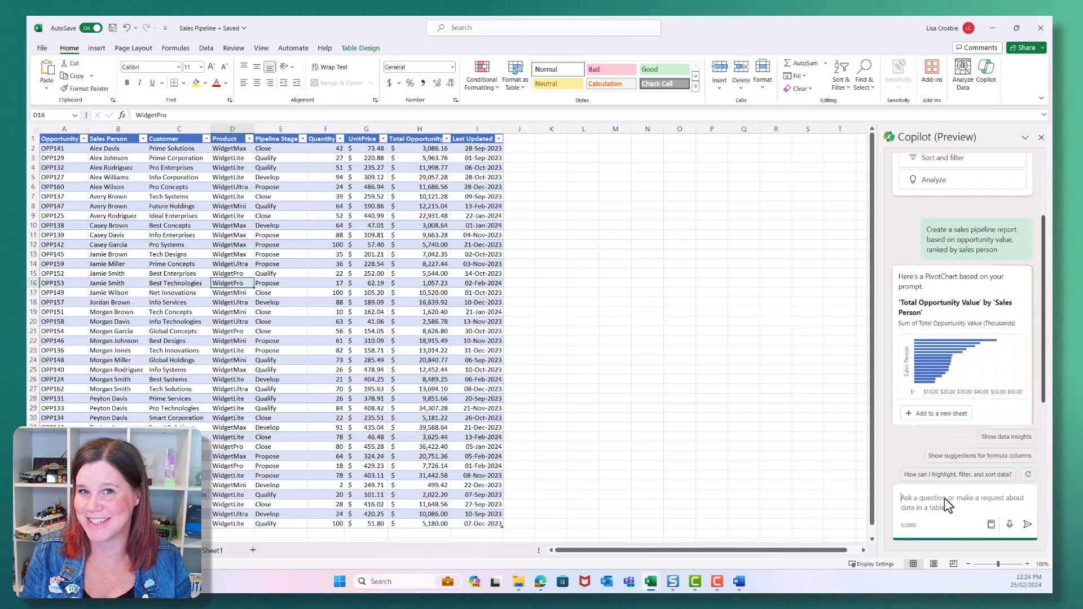
# Add the Total Opportunity Value by Sales Person PivotChart to a new sheet.
pyautogui.scroll(-3)
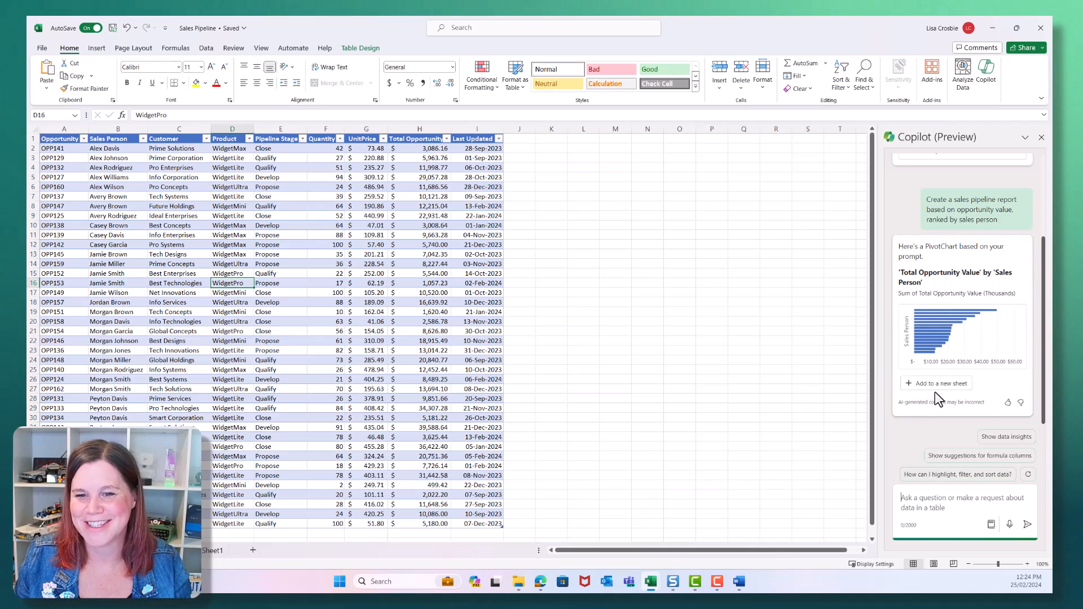
pyautogui.click(939, 383)
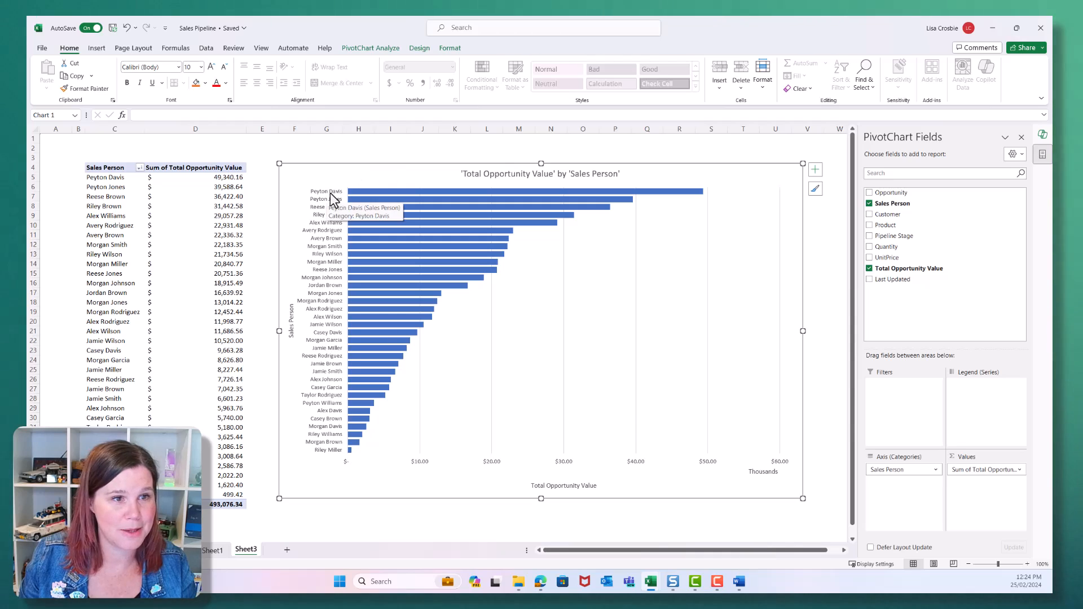
pyautogui.moveTo(183, 186)
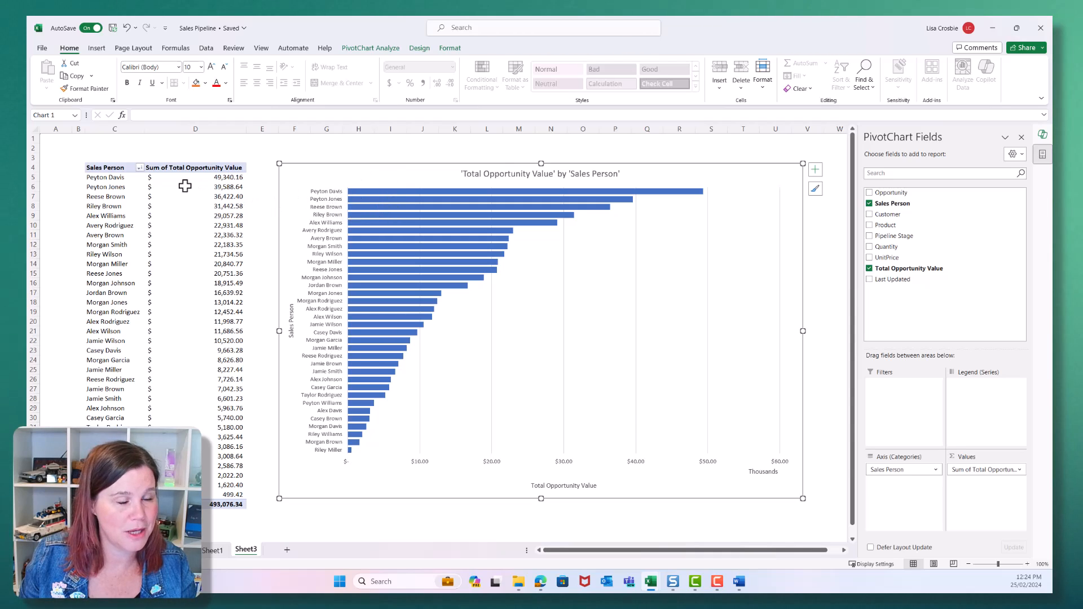
pyautogui.moveTo(710, 512)
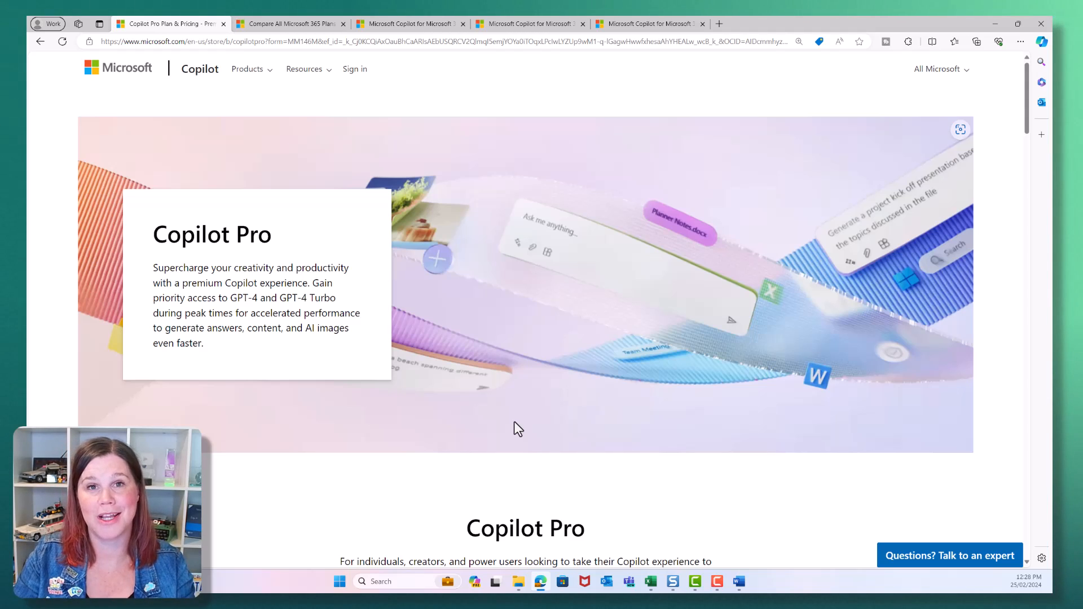
pyautogui.moveTo(527, 404)
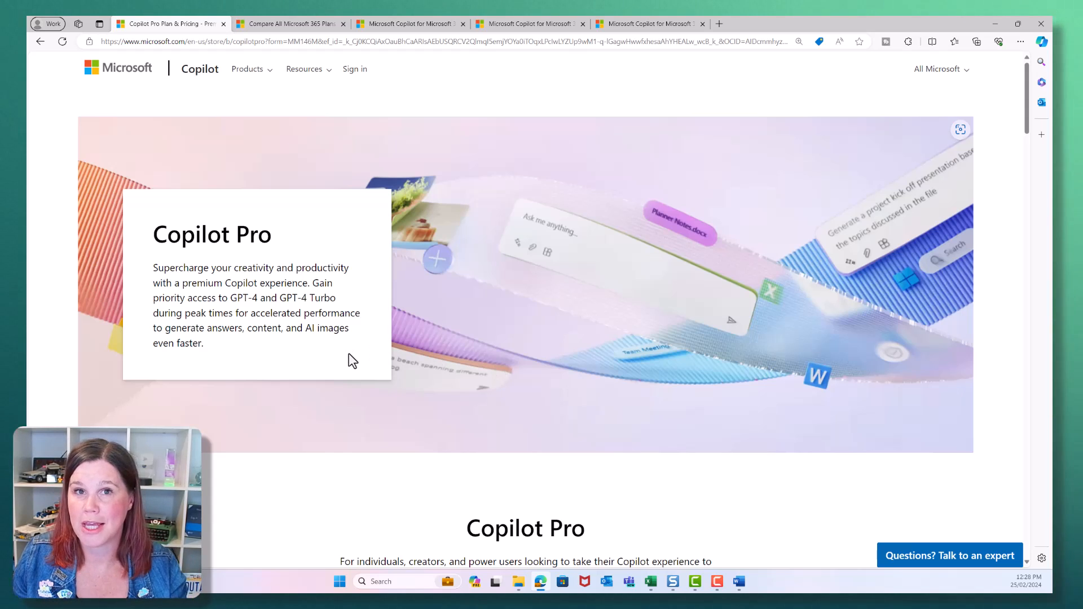
# Review Copilot Pro pricing, then show Microsoft 365 Family AU$139 and Personal AU$109 yearly plans.
pyautogui.scroll(-3)
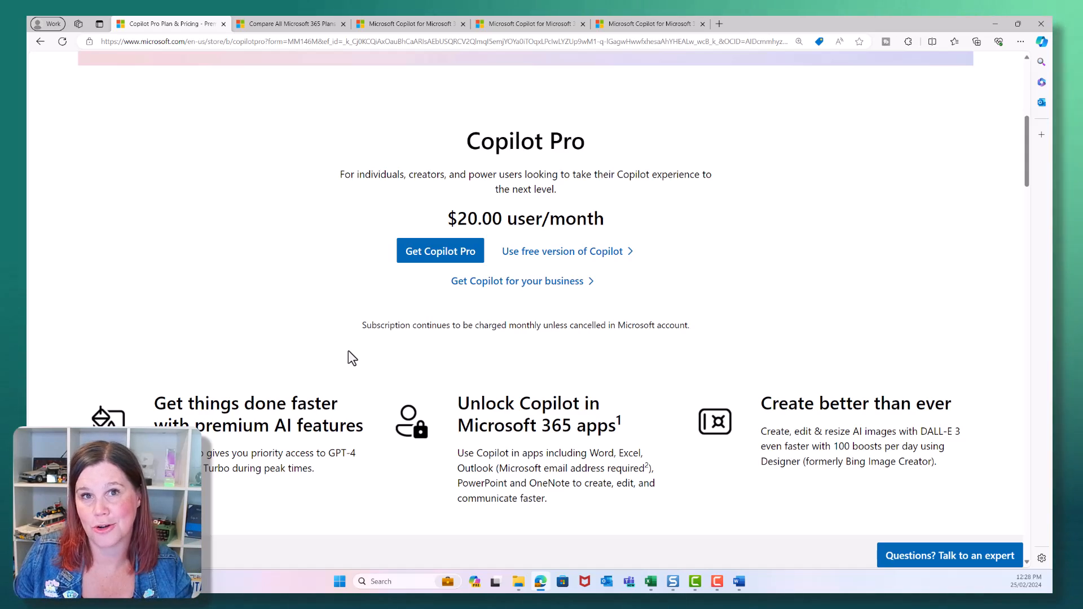
pyautogui.scroll(-3)
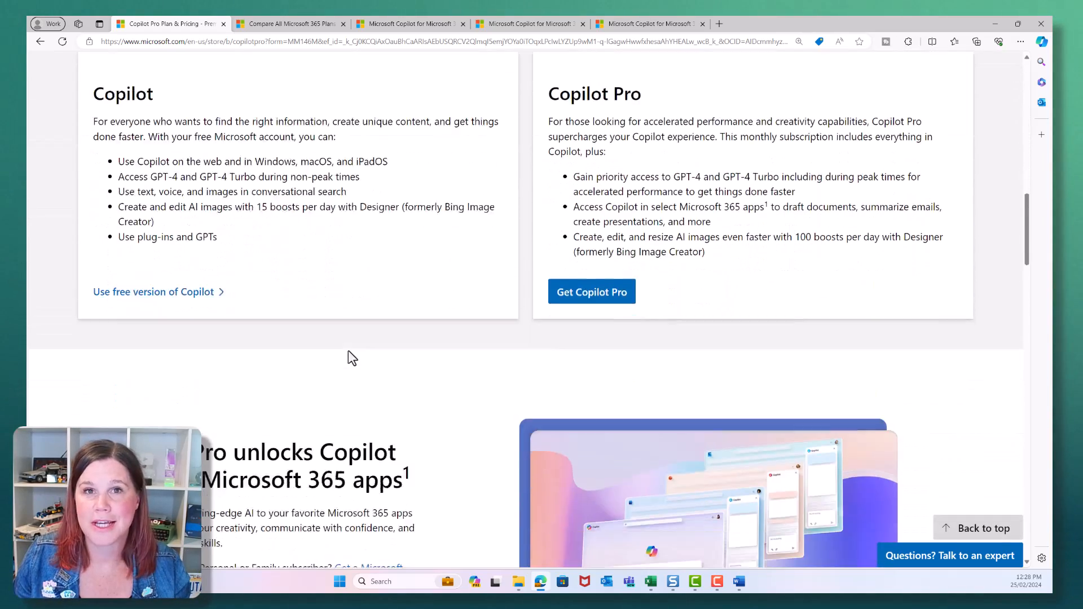
pyautogui.scroll(-3)
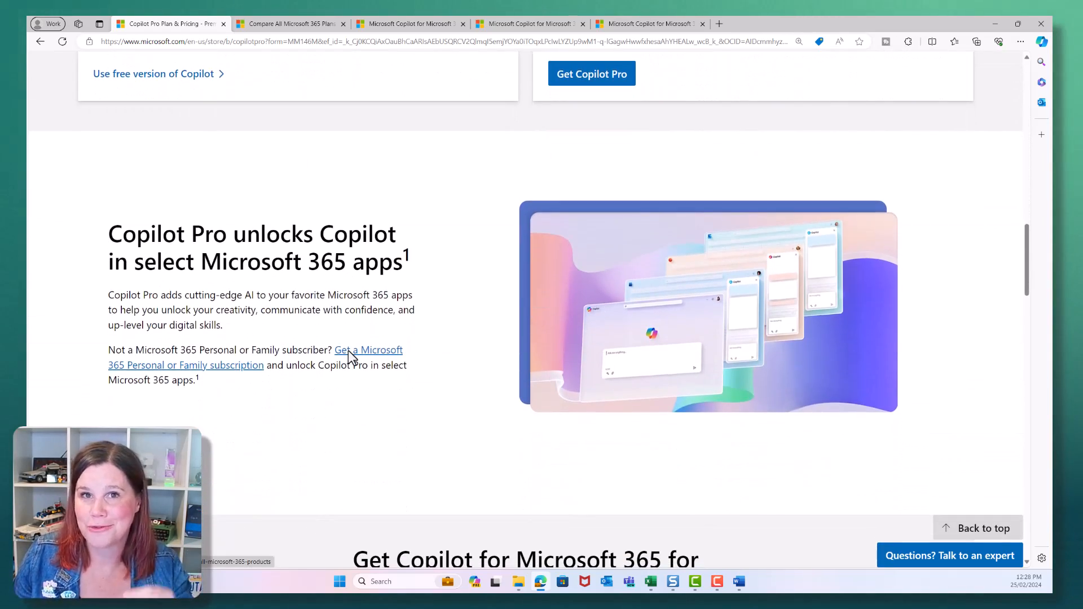
pyautogui.scroll(3)
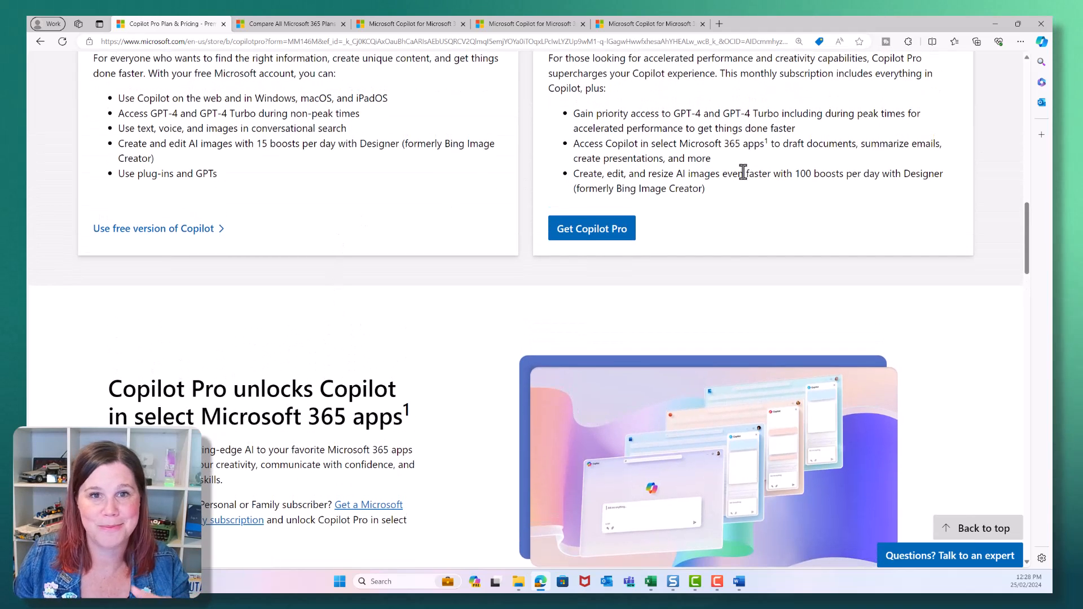
pyautogui.scroll(-3)
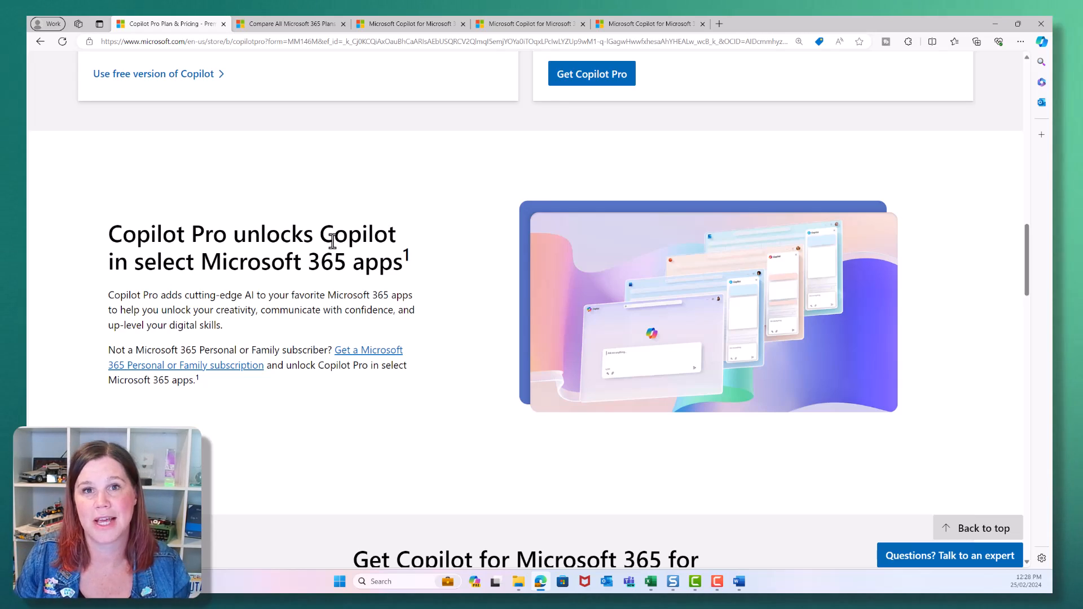
pyautogui.click(290, 24)
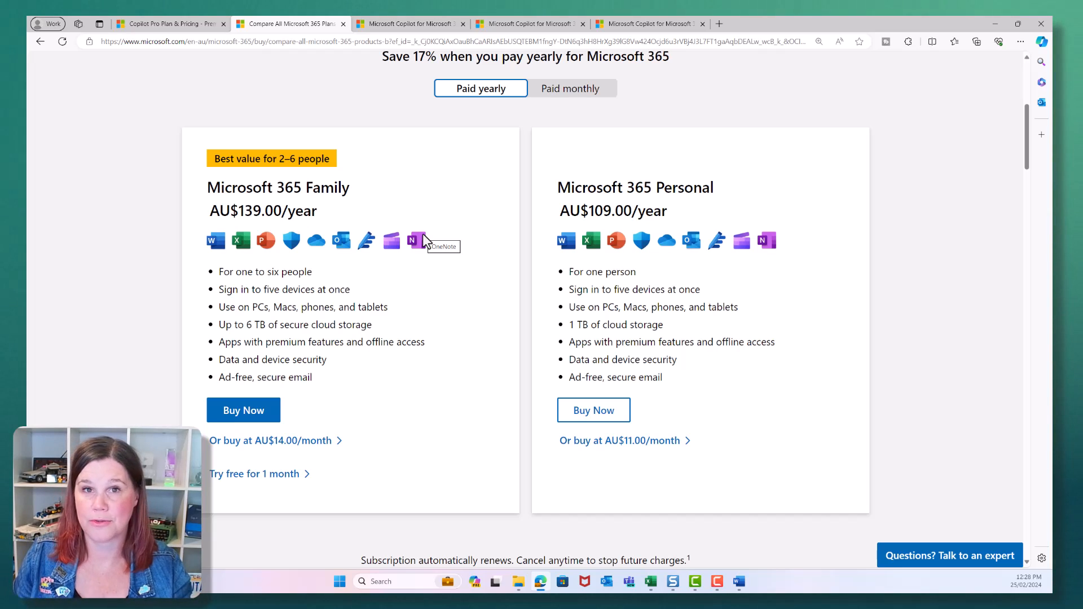
pyautogui.moveTo(502, 169)
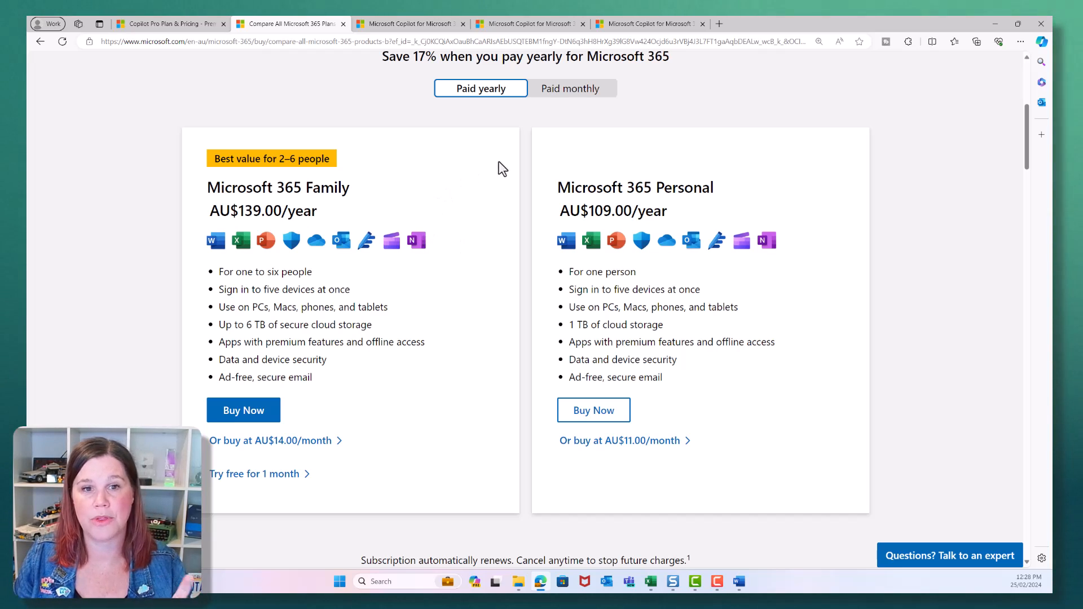
pyautogui.moveTo(619, 214)
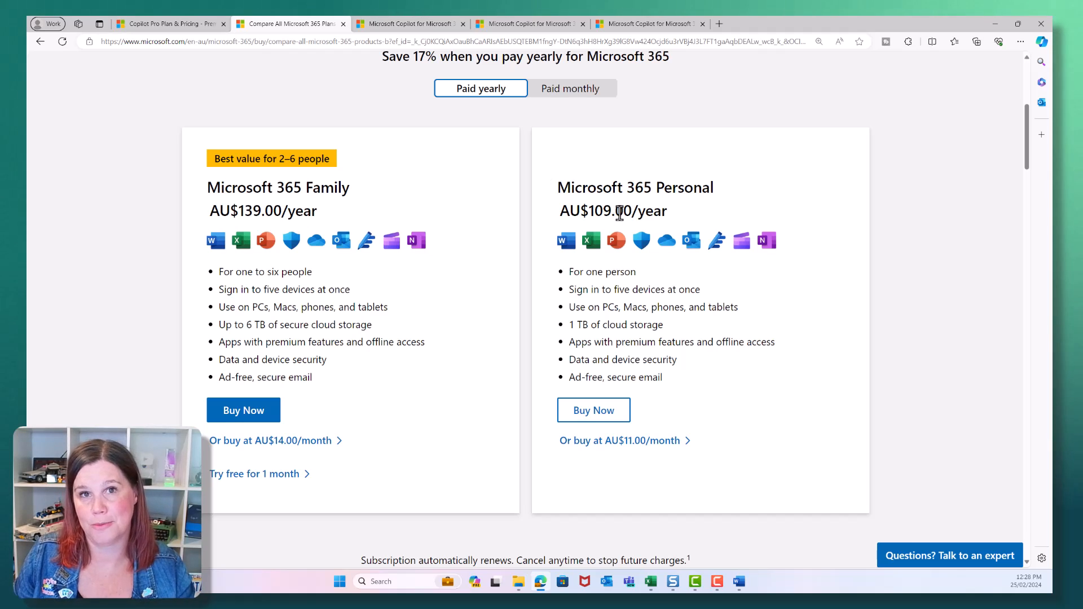